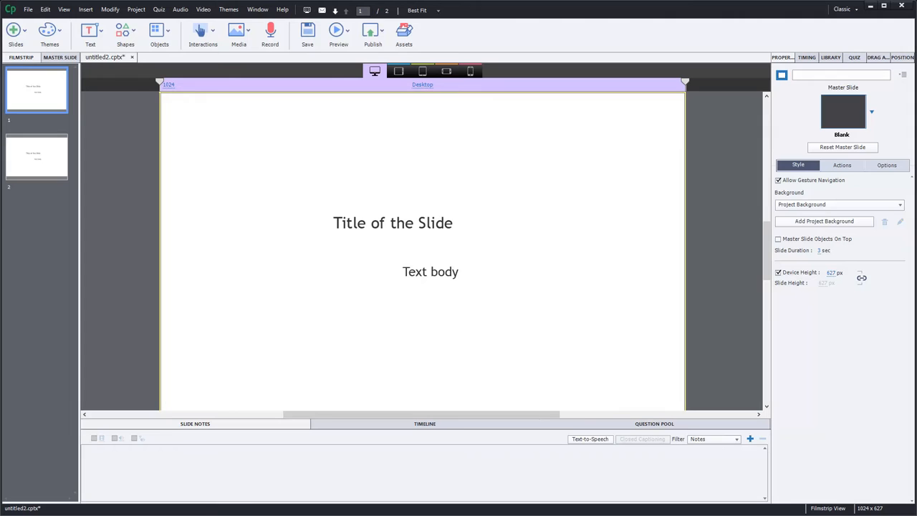
mouse_move(732, 106)
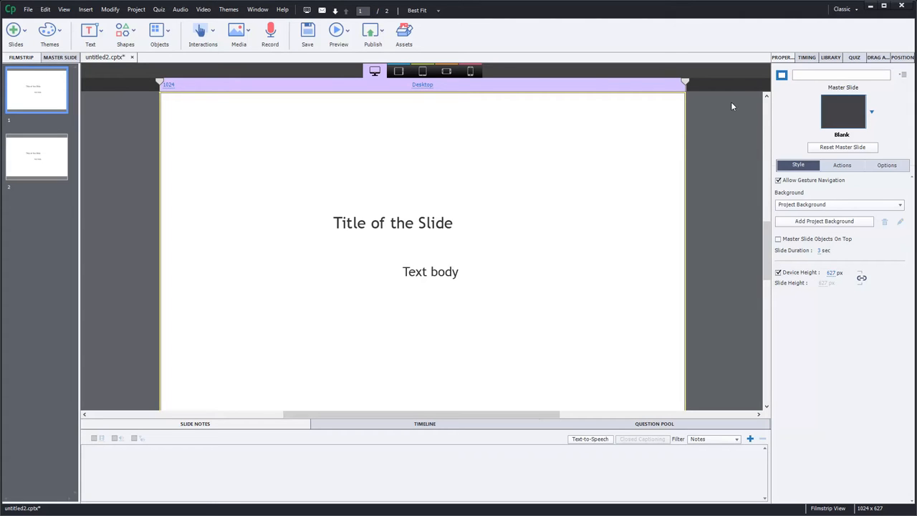
mouse_move(455, 43)
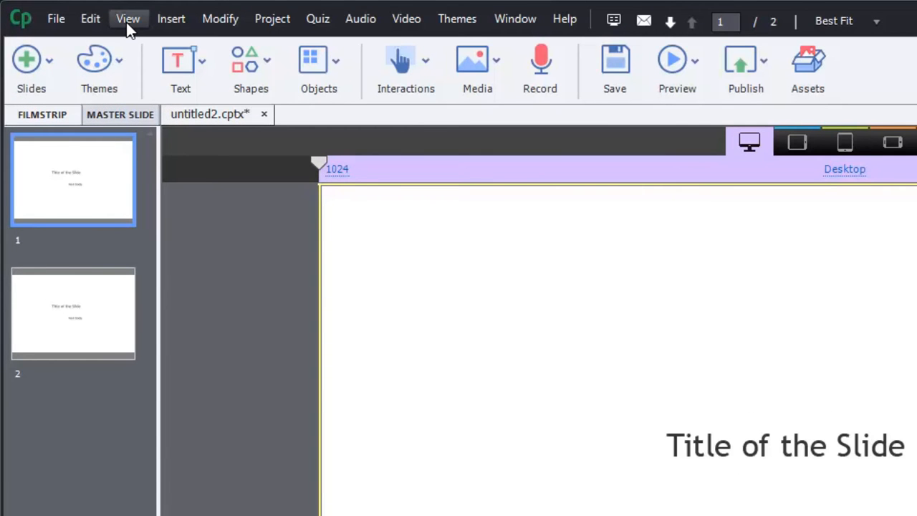
Show rulers along the top and left edges of the slide.
click(129, 18)
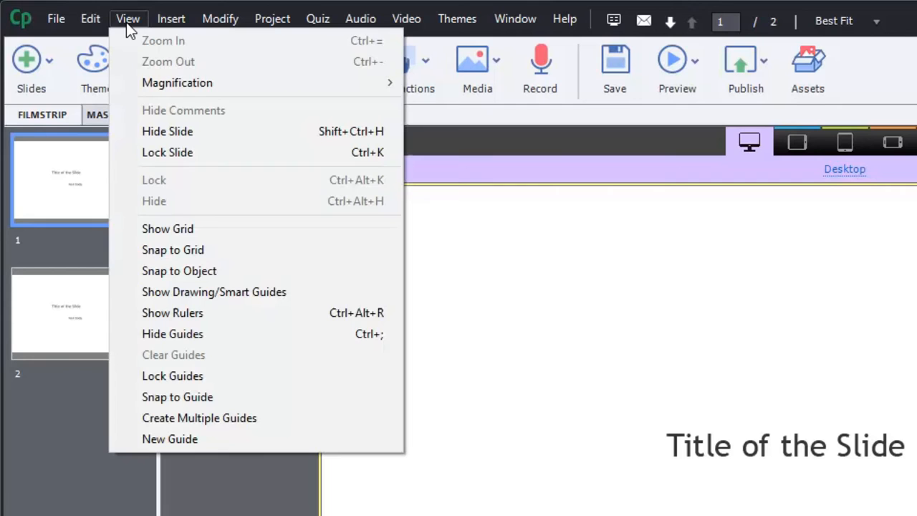
mouse_move(172, 312)
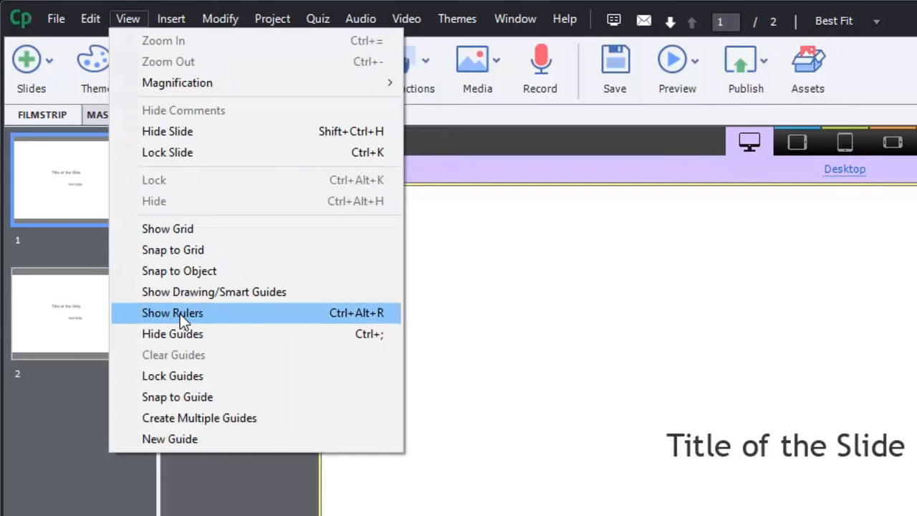
click(172, 312)
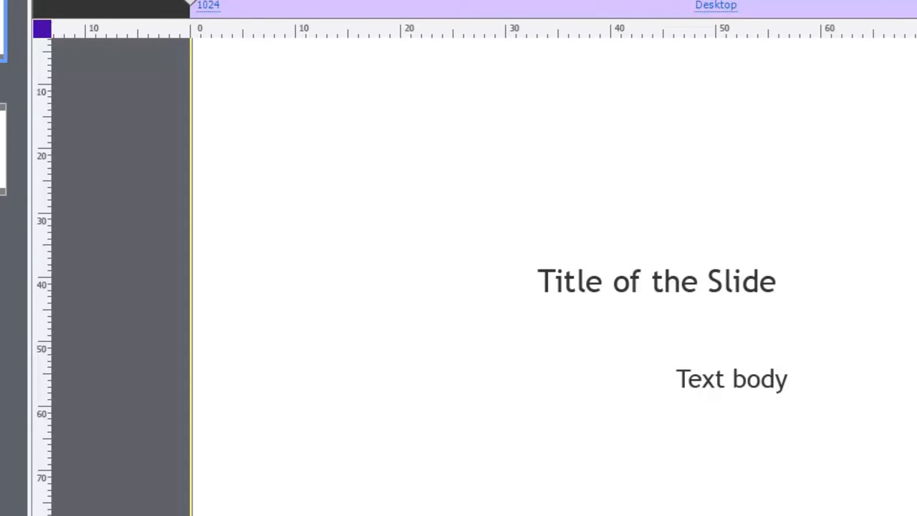
mouse_move(98, 59)
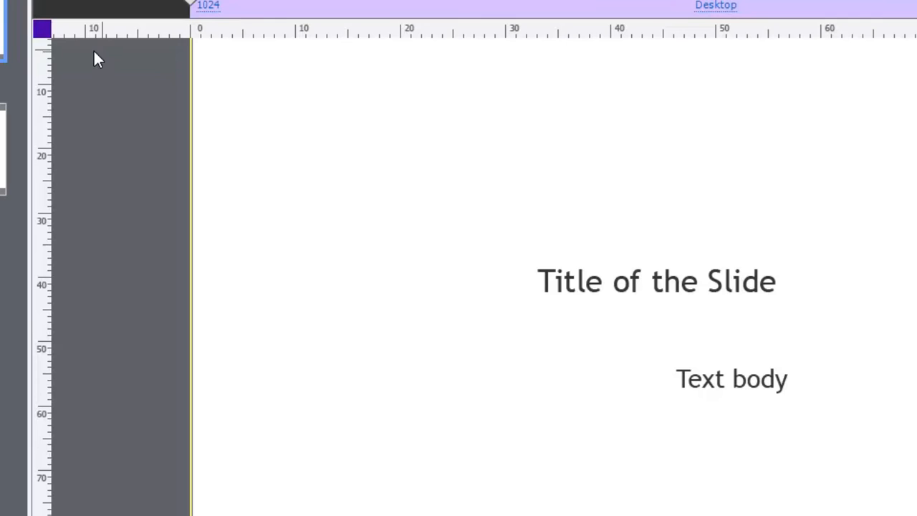
mouse_move(44, 37)
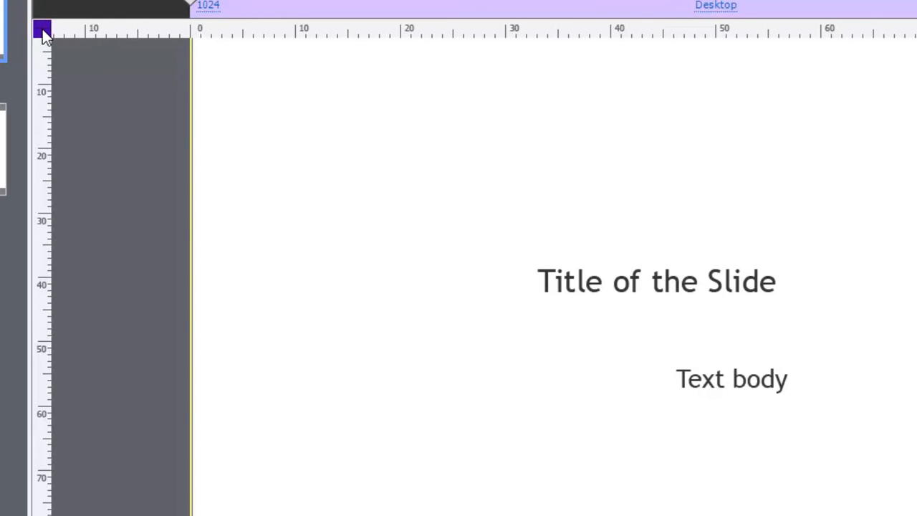
mouse_move(60, 37)
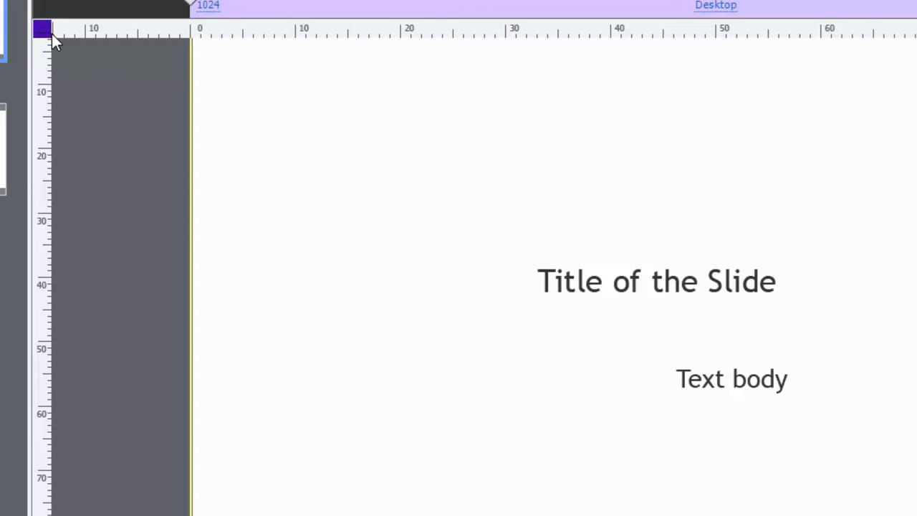
mouse_move(528, 31)
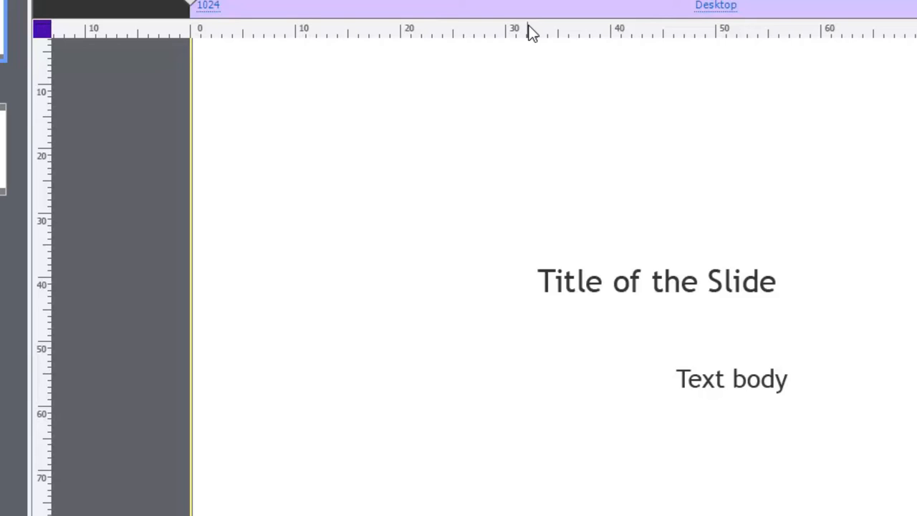
mouse_move(527, 36)
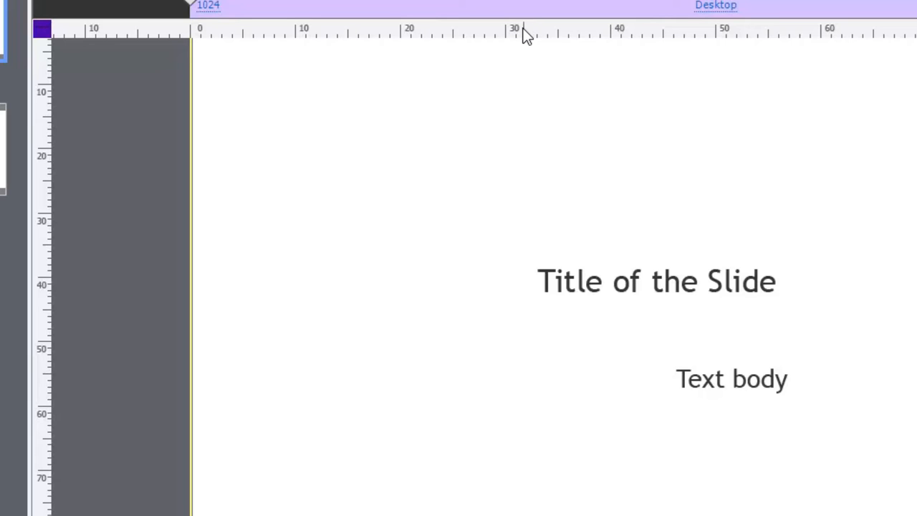
mouse_move(533, 37)
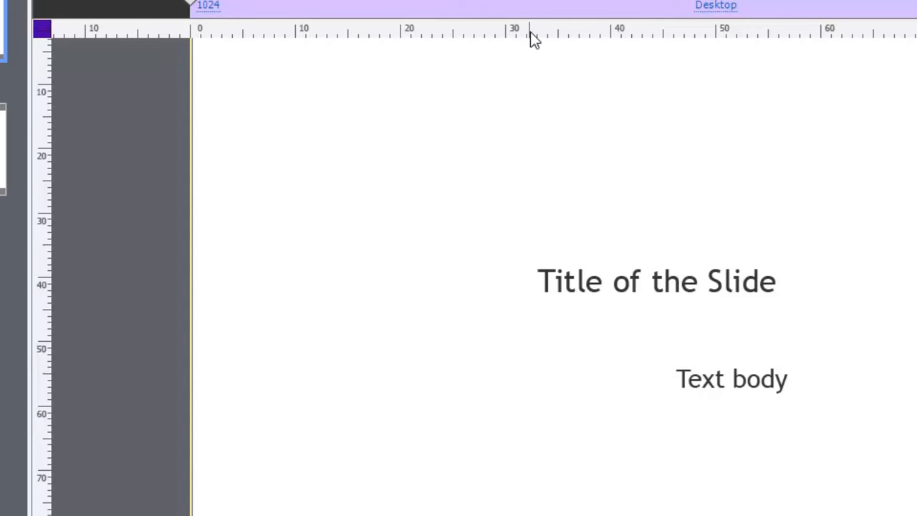
mouse_move(573, 37)
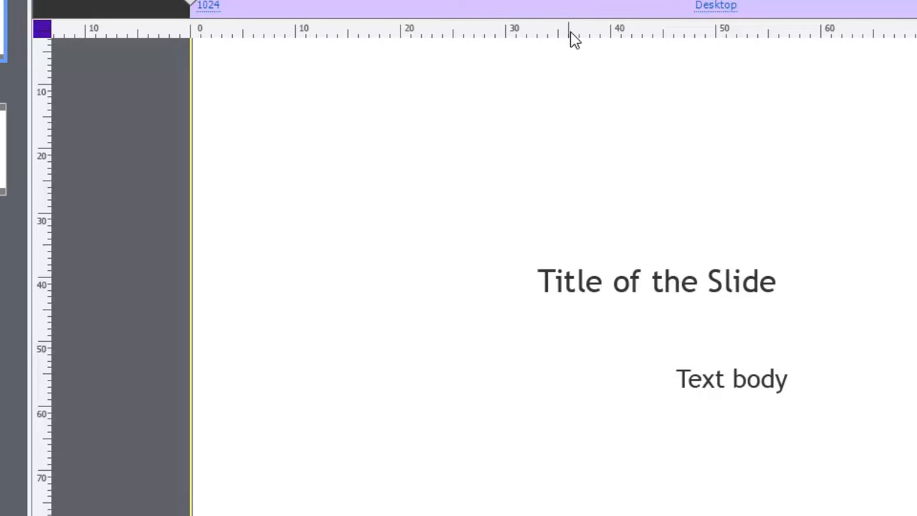
mouse_move(678, 57)
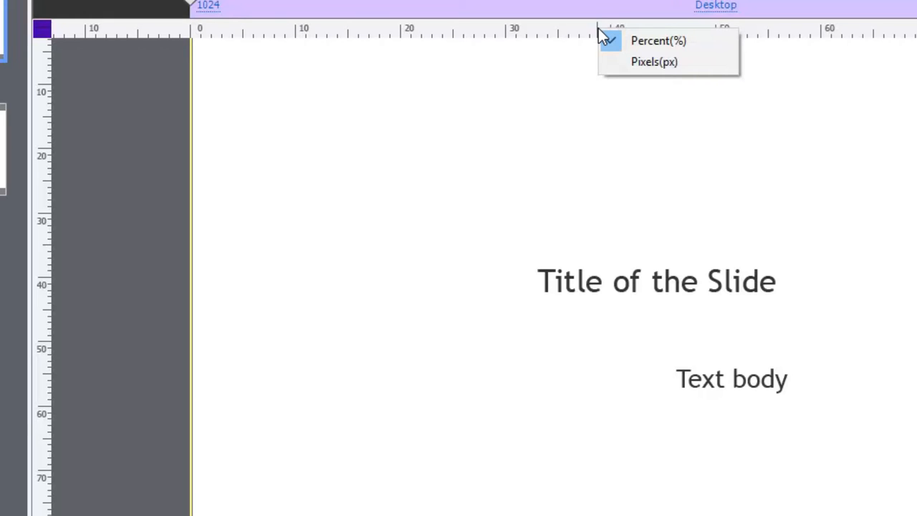
mouse_move(658, 40)
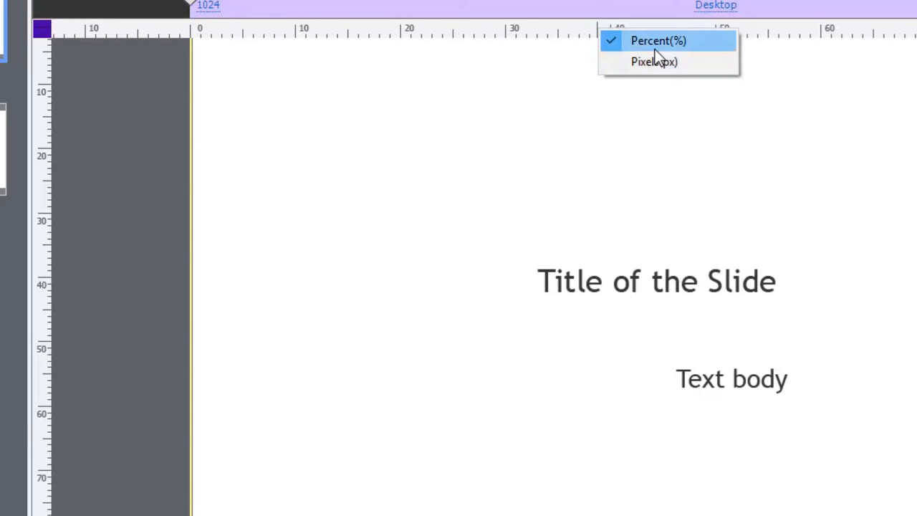
mouse_move(658, 45)
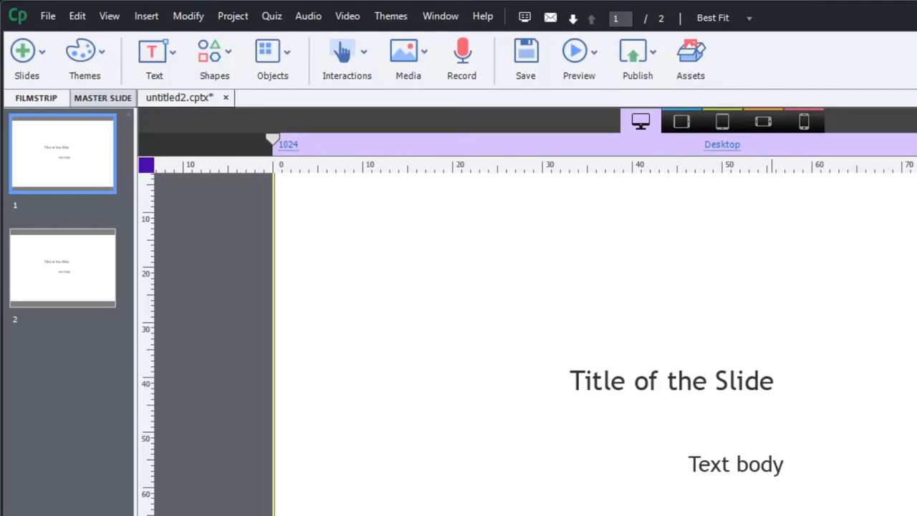
mouse_move(573, 426)
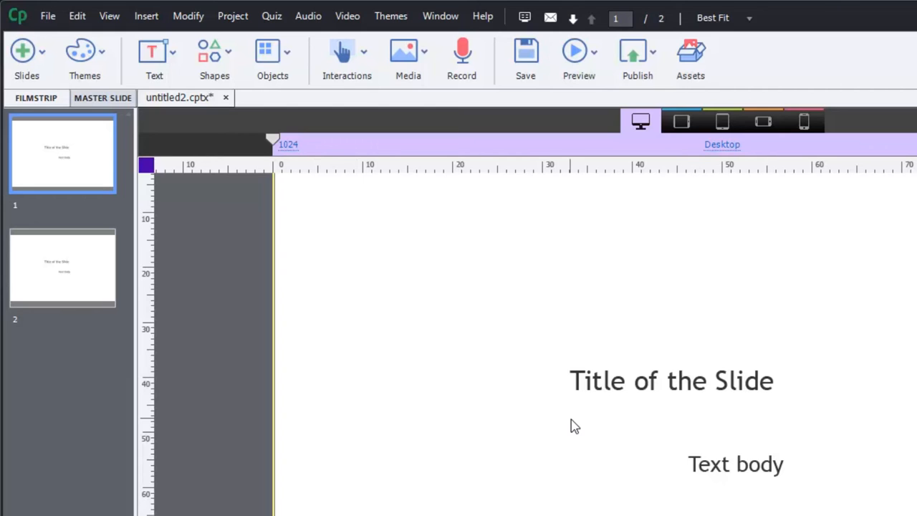
mouse_move(155, 57)
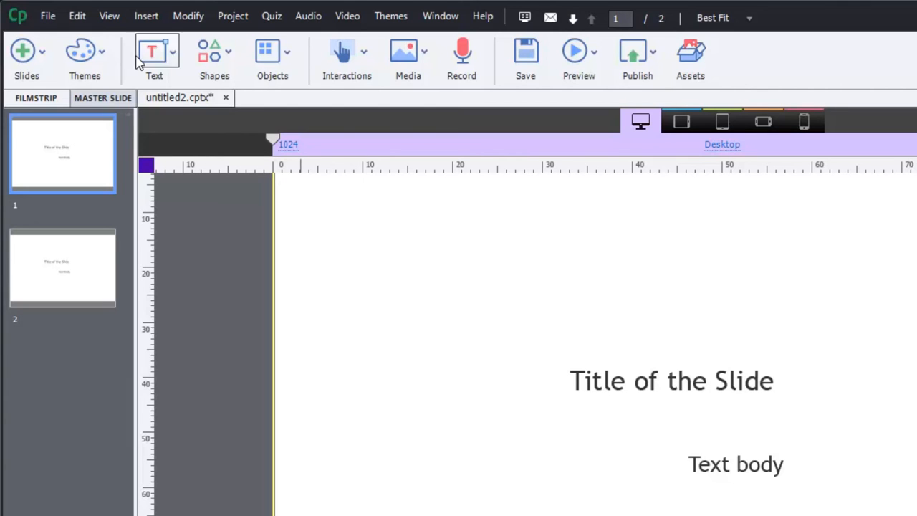
mouse_move(77, 16)
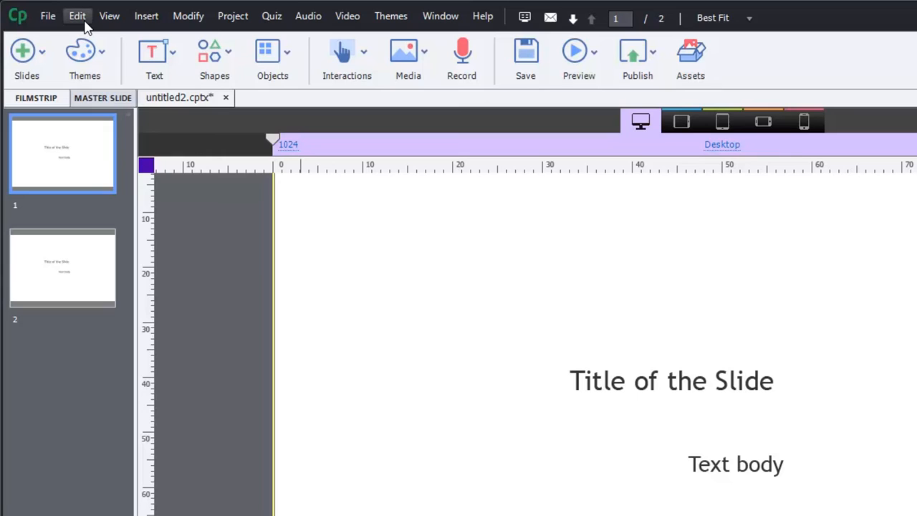
Reach the project Preferences from the Edit menu.
click(78, 16)
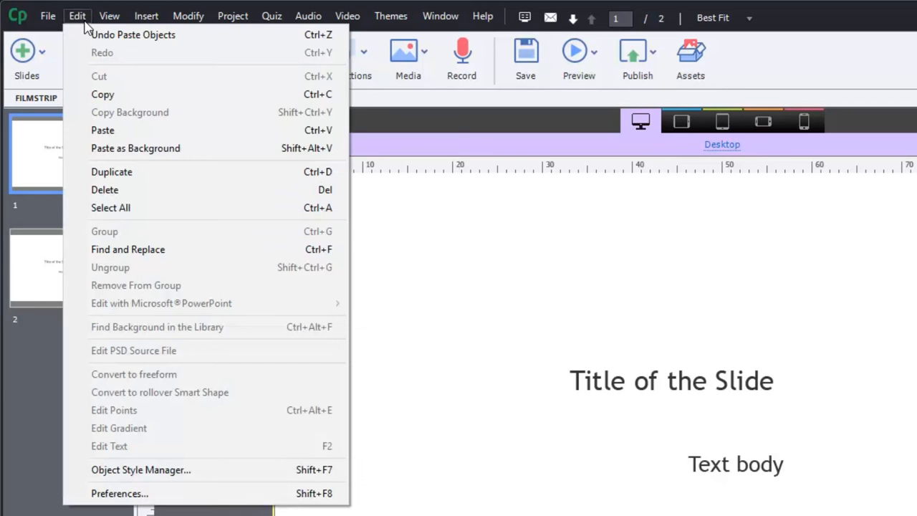
mouse_move(121, 493)
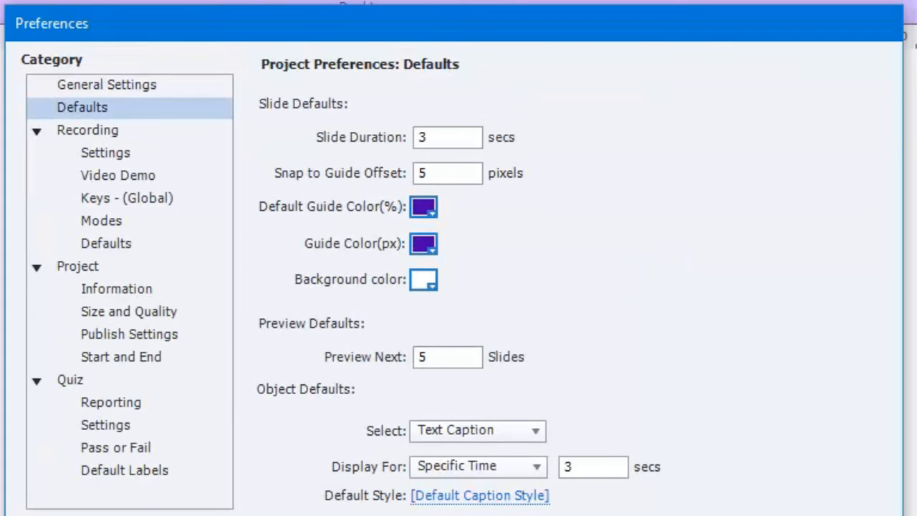
mouse_move(112, 121)
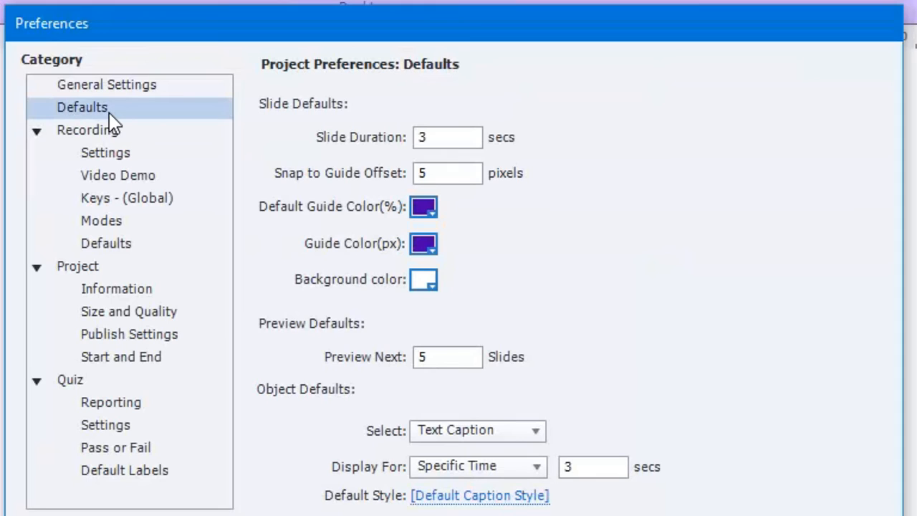
mouse_move(106, 115)
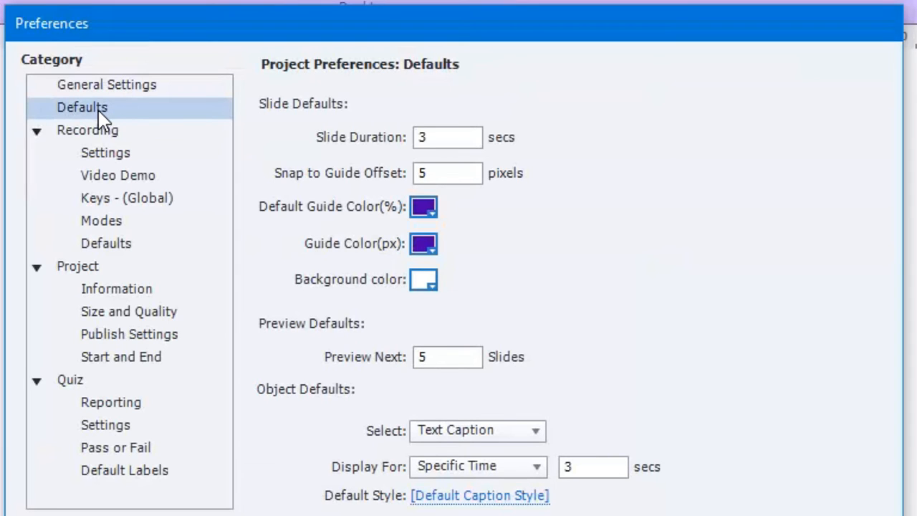
mouse_move(447, 230)
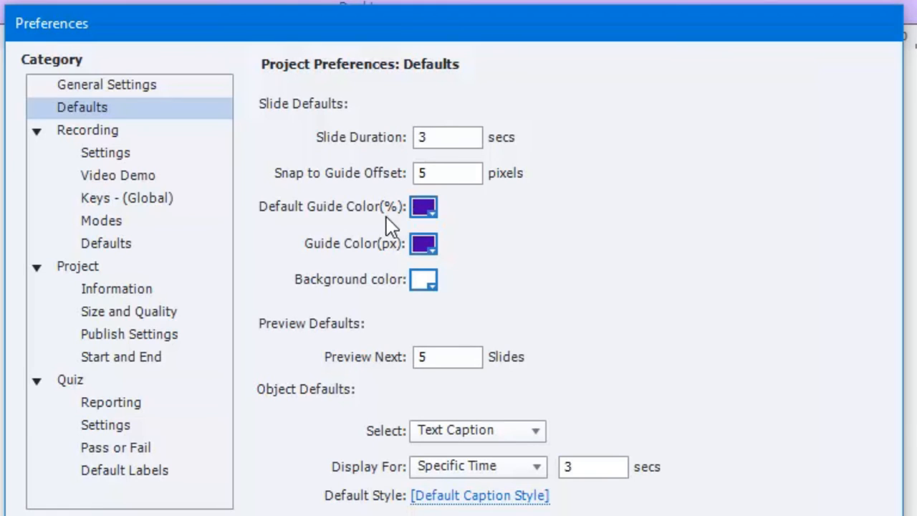
mouse_move(394, 215)
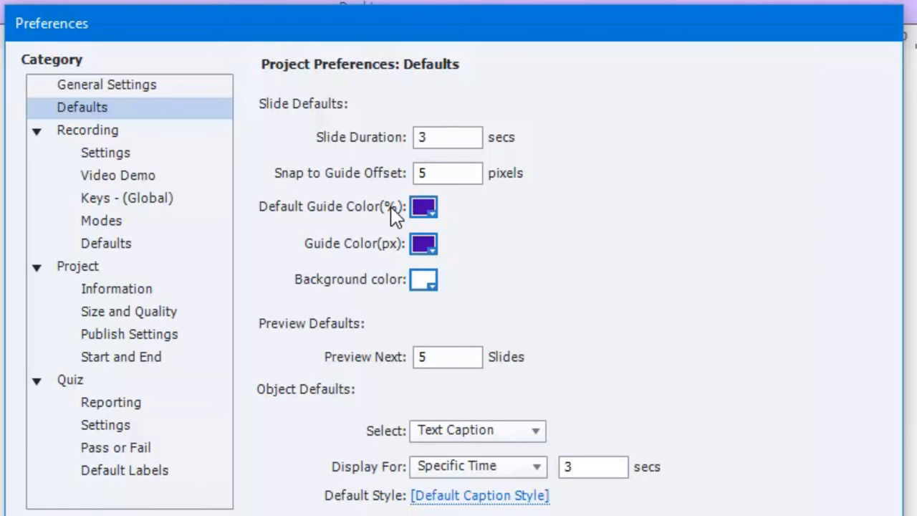
mouse_move(393, 252)
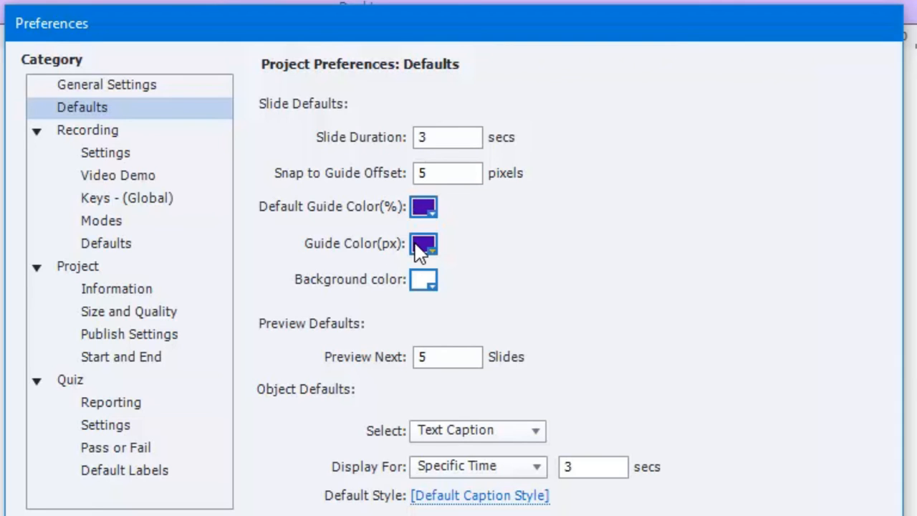
mouse_move(429, 215)
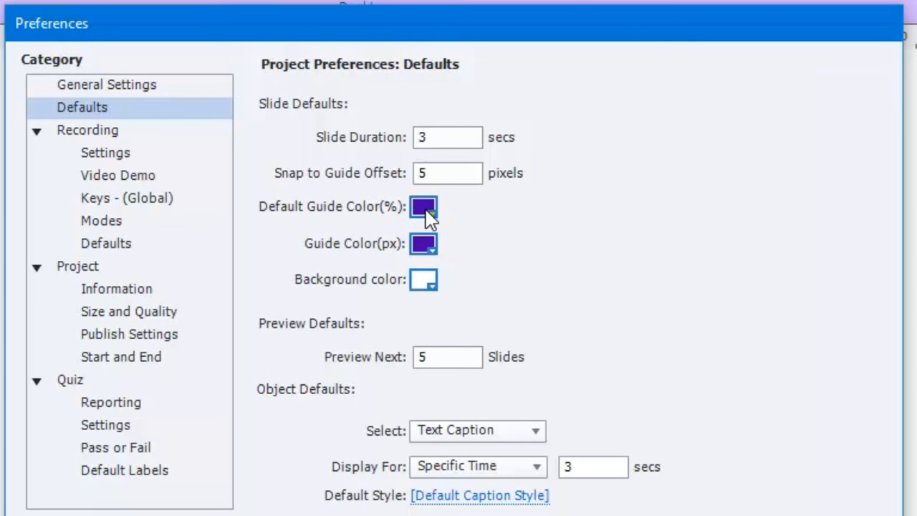
Set both the percent and pixel default guide colours to purple and confirm the preferences.
click(423, 206)
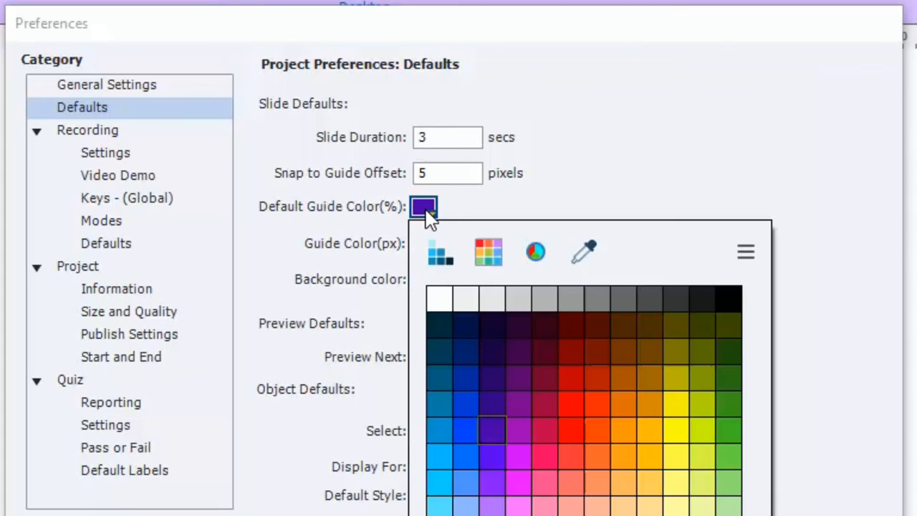
mouse_move(590, 186)
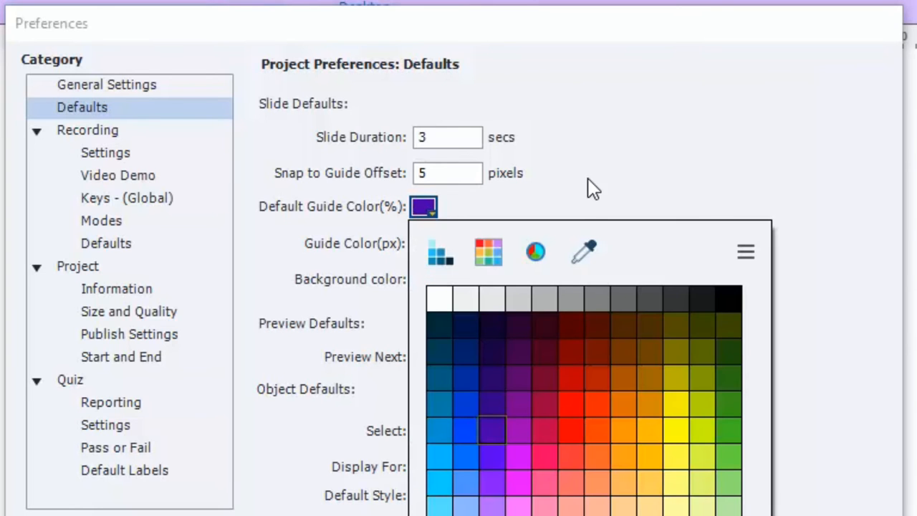
click(424, 243)
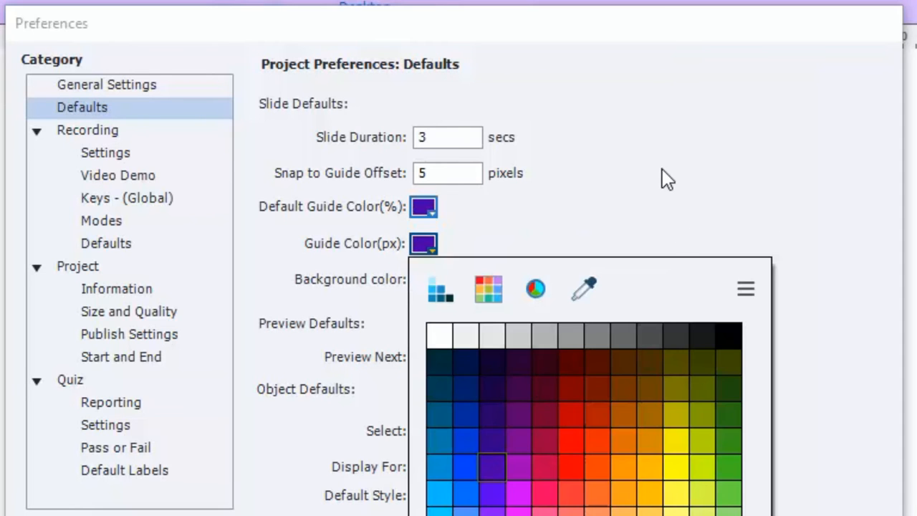
mouse_move(651, 201)
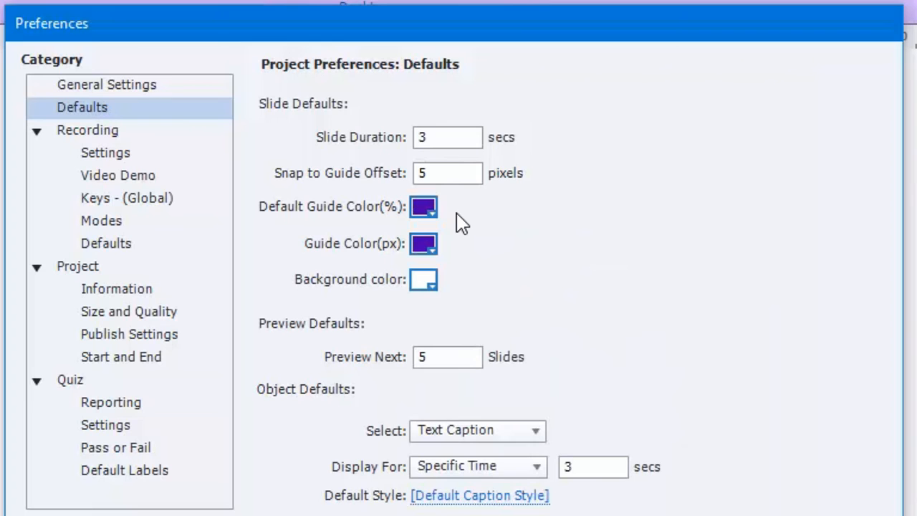
scroll(down, 3)
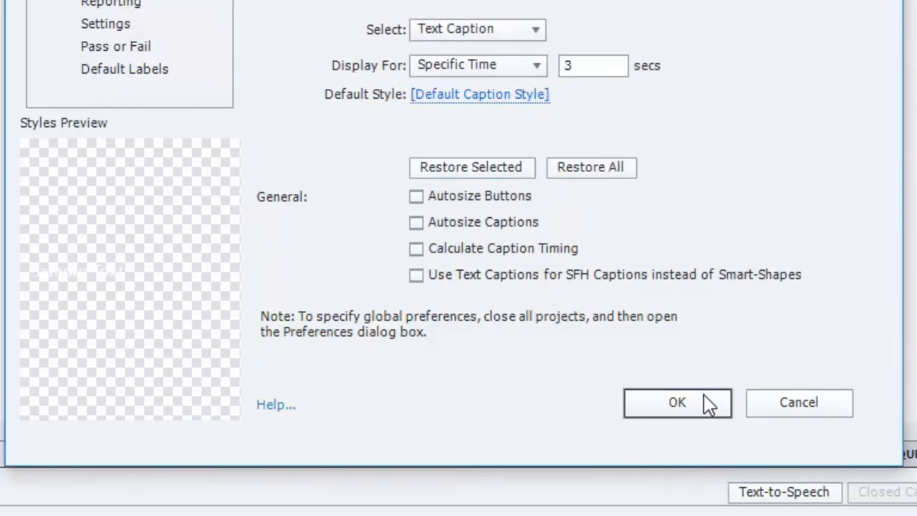
click(676, 402)
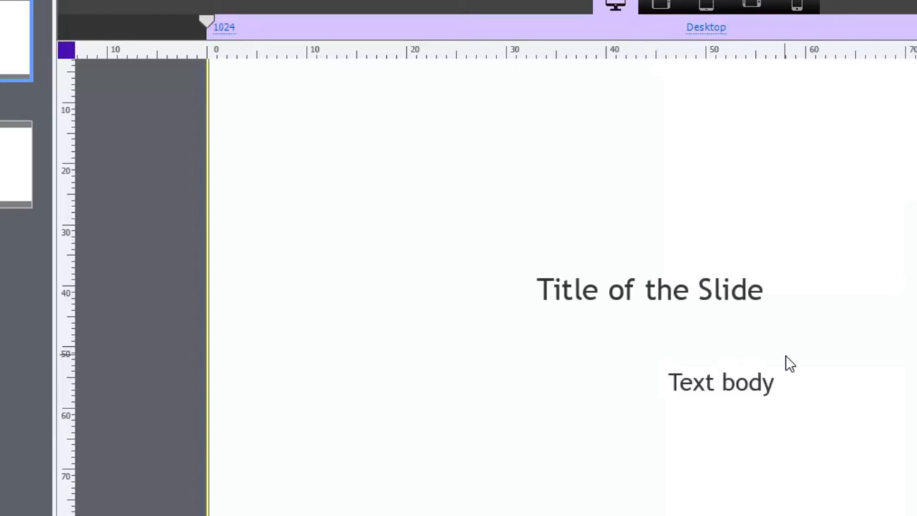
mouse_move(461, 141)
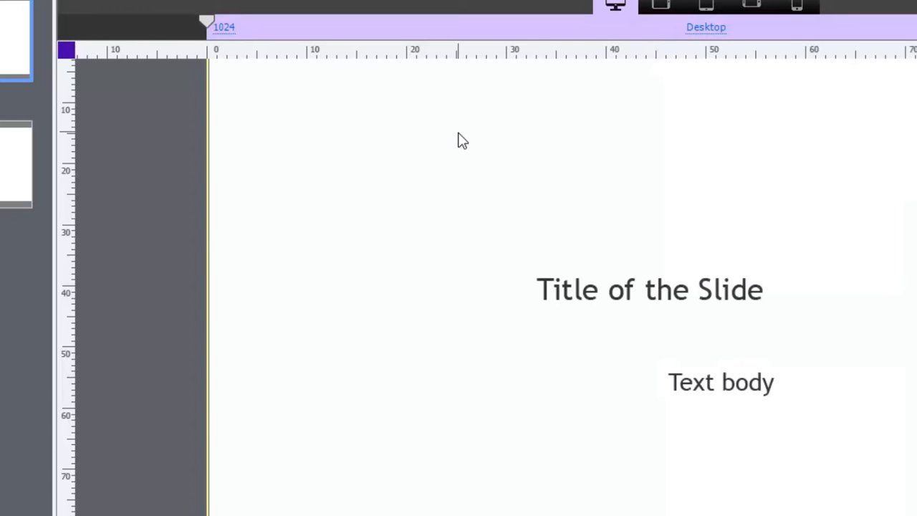
mouse_move(645, 60)
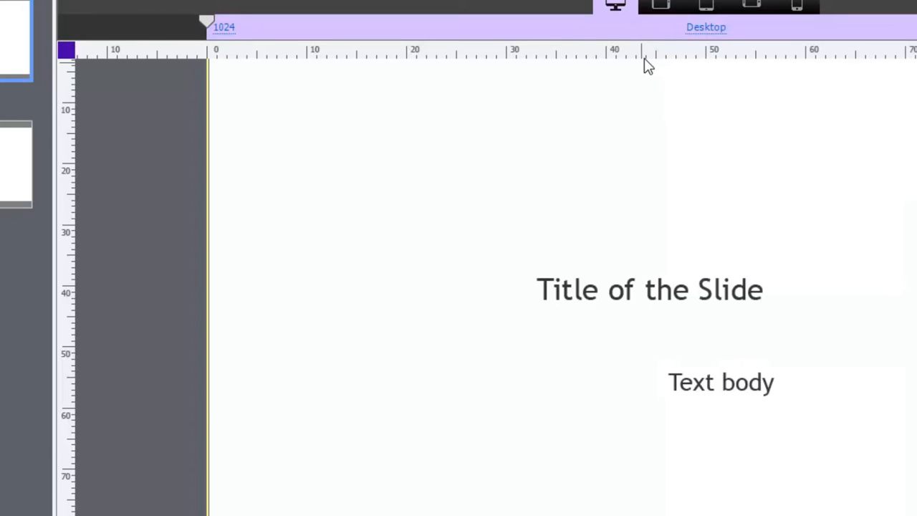
mouse_move(636, 66)
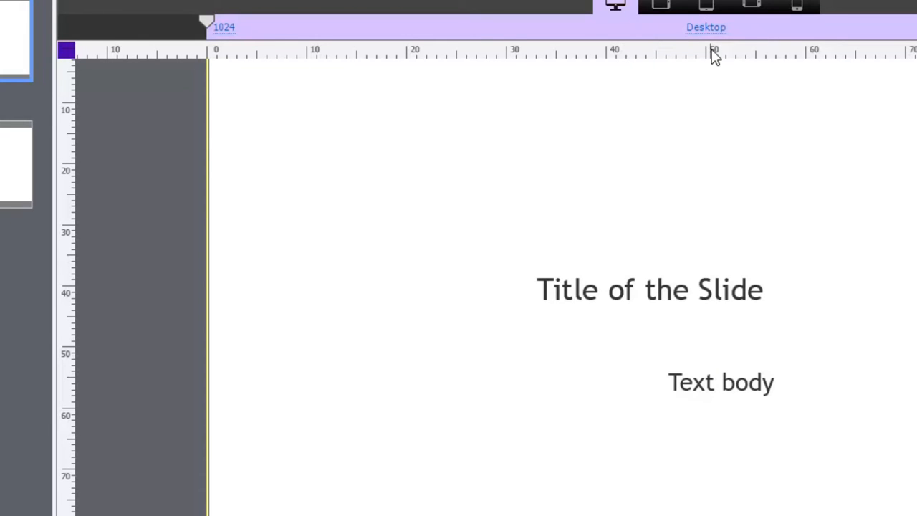
mouse_move(713, 56)
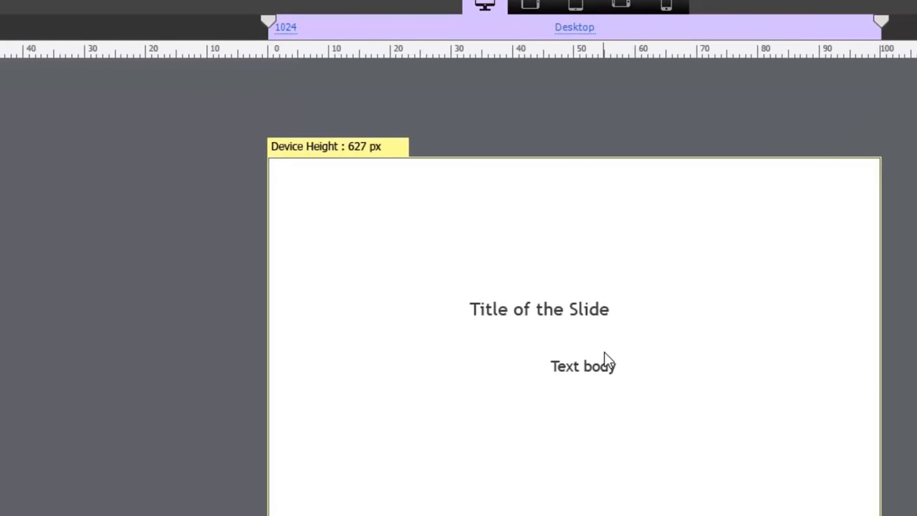
mouse_move(622, 146)
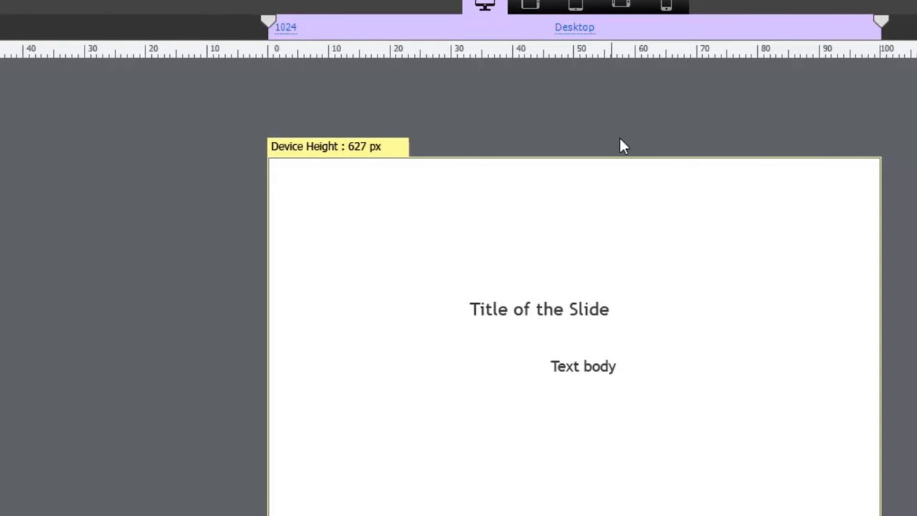
mouse_move(585, 63)
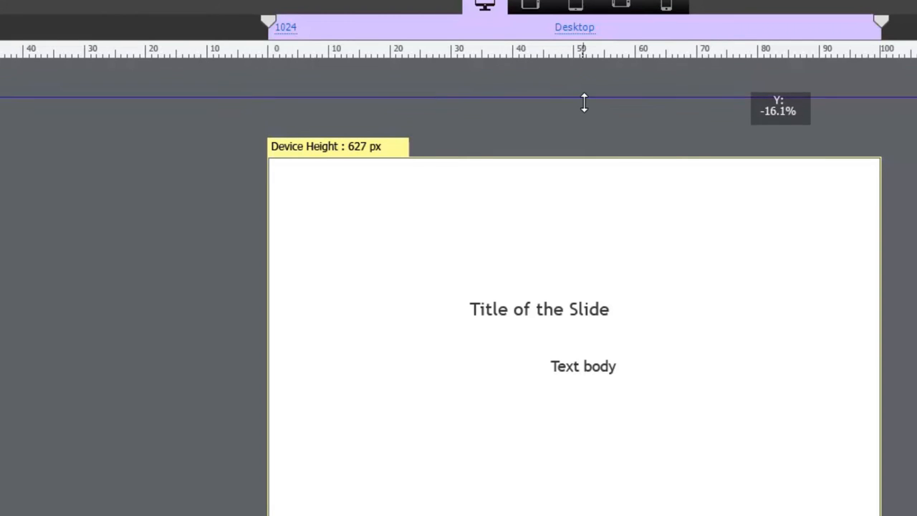
Place horizontal margin guides just inside the slide's top and bottom edges.
drag(583, 98, 583, 132)
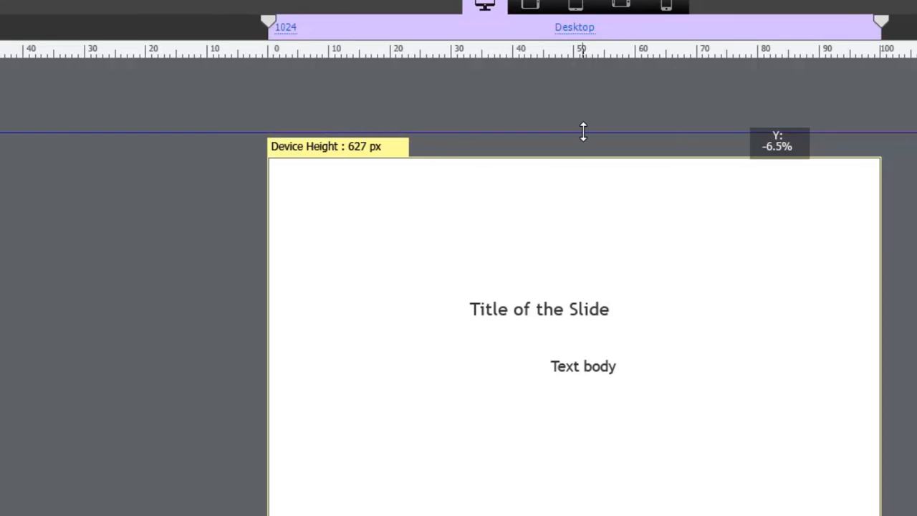
drag(583, 133, 583, 199)
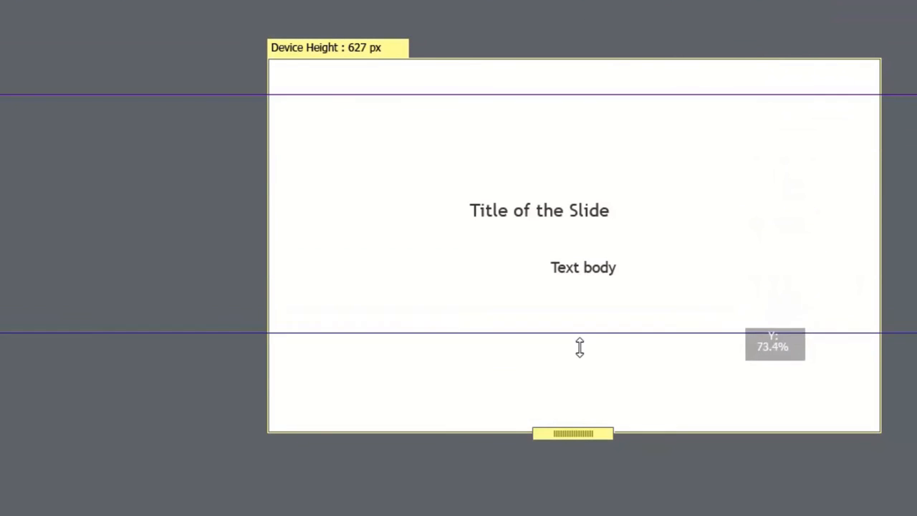
drag(579, 335, 570, 407)
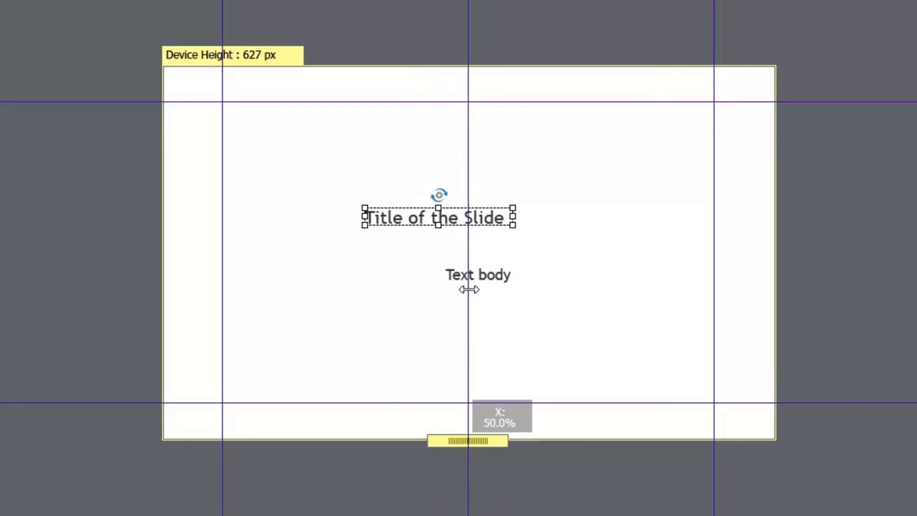
Place vertical guides at the slide centre (50%) and just right of centre (about 53.6%).
click(478, 275)
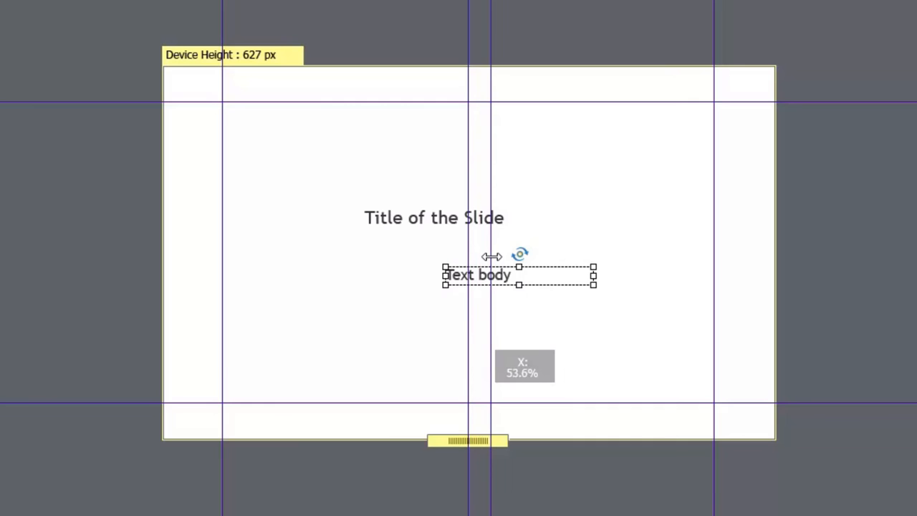
drag(519, 275, 522, 275)
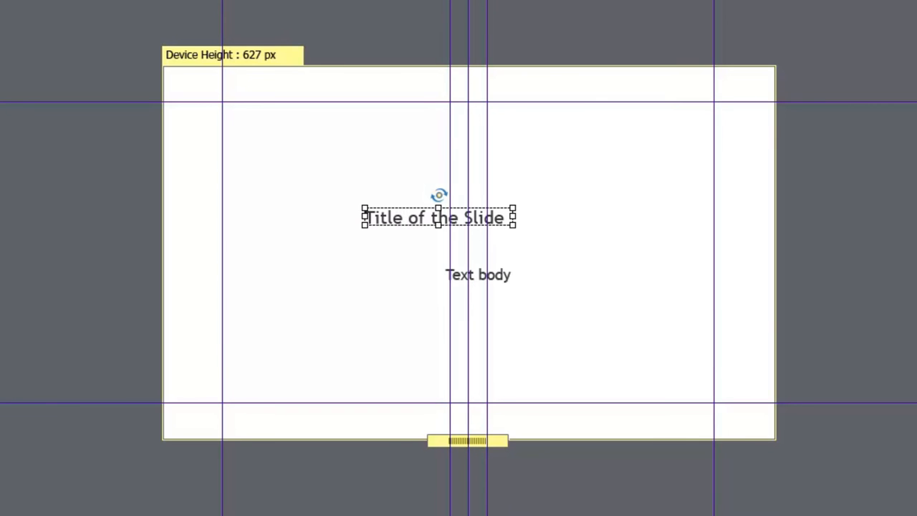
mouse_move(611, 106)
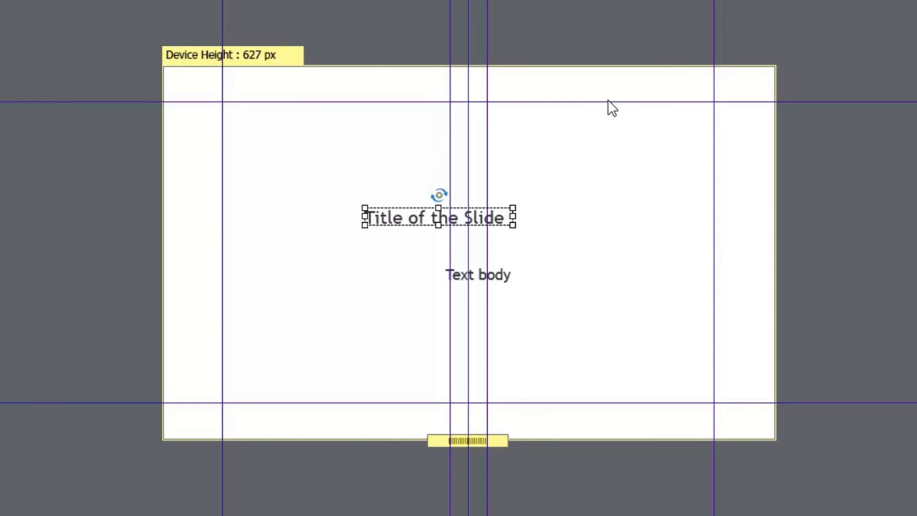
mouse_move(479, 118)
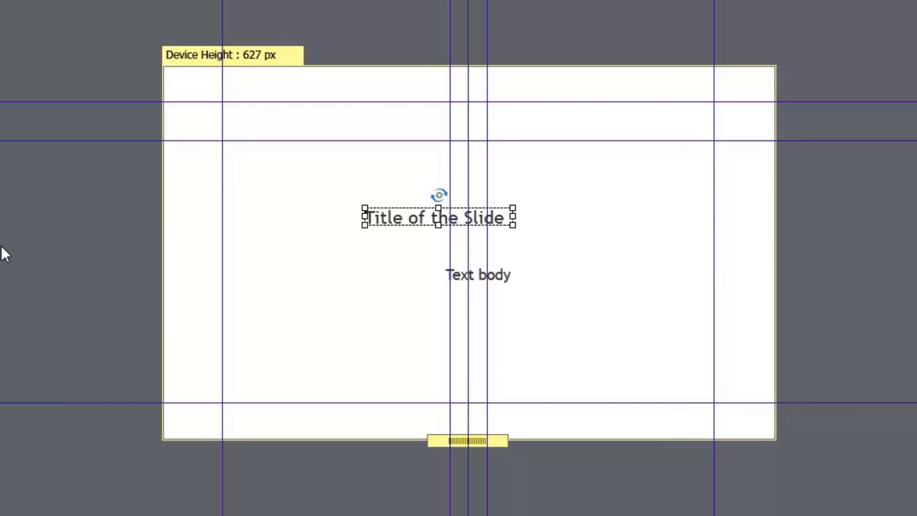
mouse_move(486, 246)
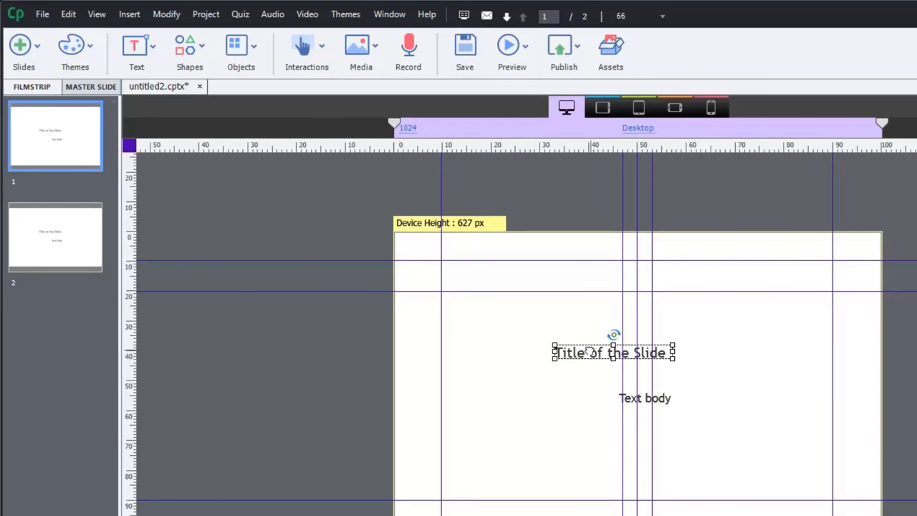
Move the title into the left column and select the text body for repositioning.
drag(613, 353, 533, 326)
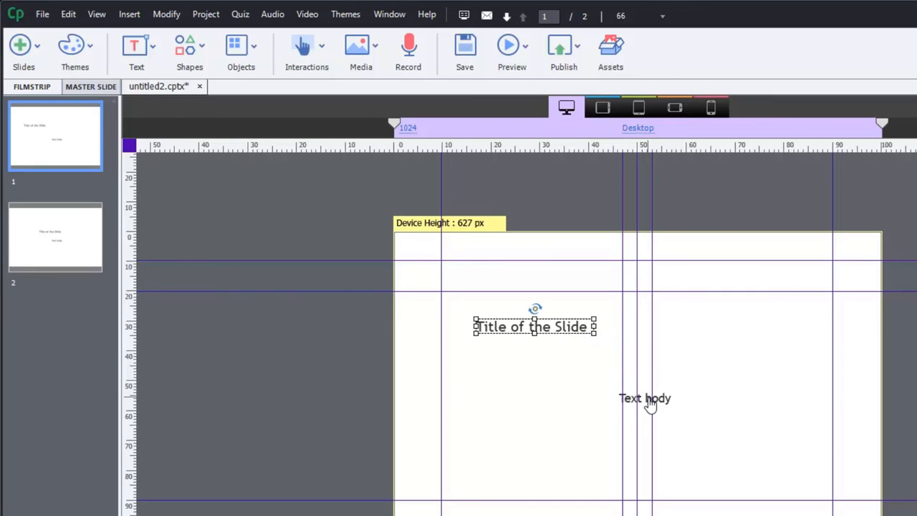
click(645, 398)
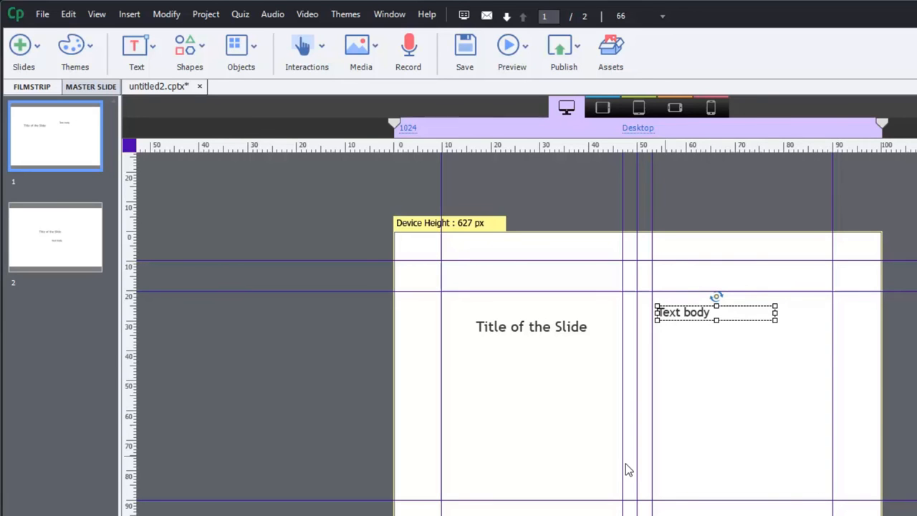
mouse_move(403, 278)
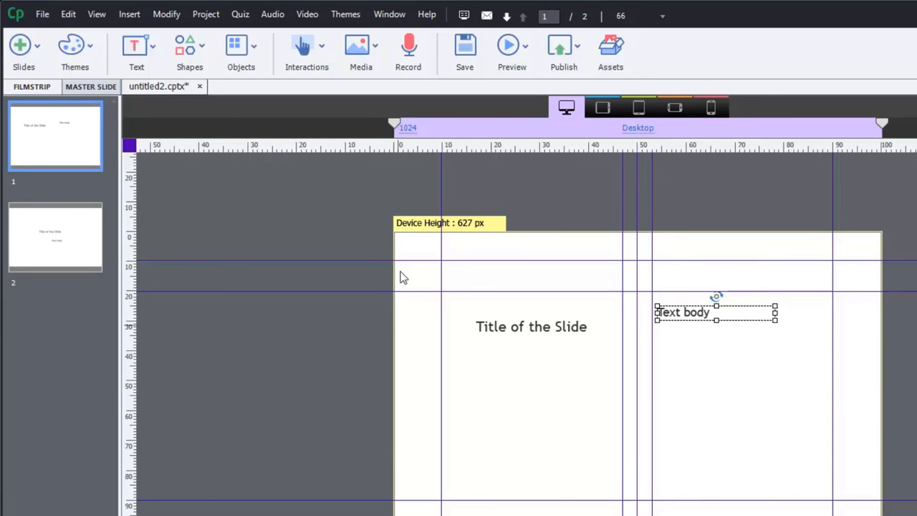
mouse_move(762, 341)
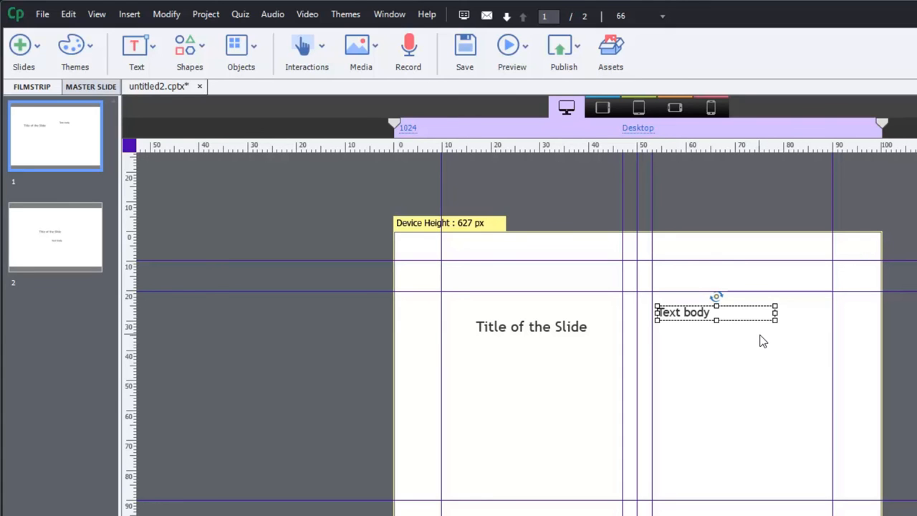
mouse_move(637, 299)
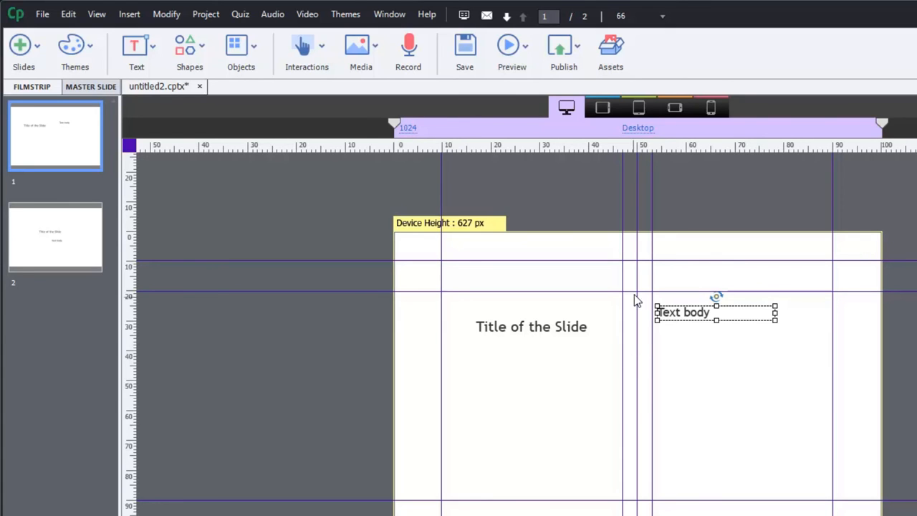
mouse_move(636, 310)
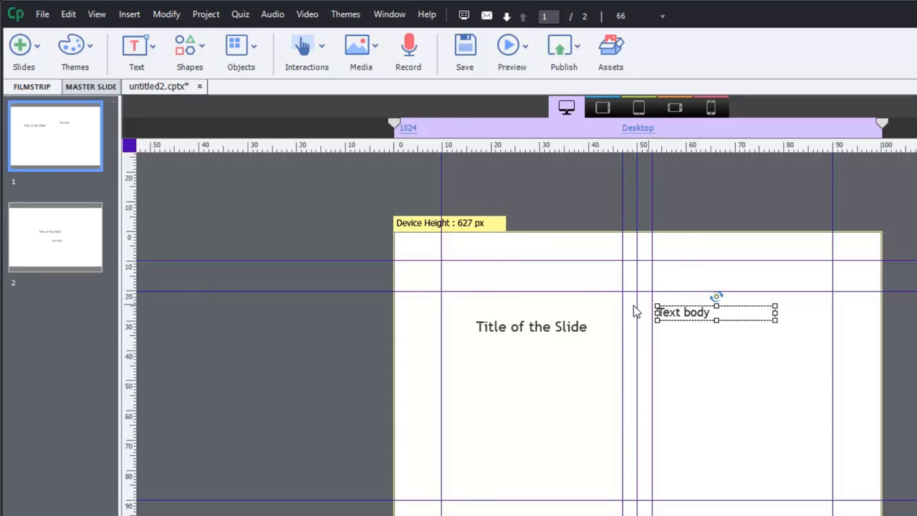
mouse_move(609, 308)
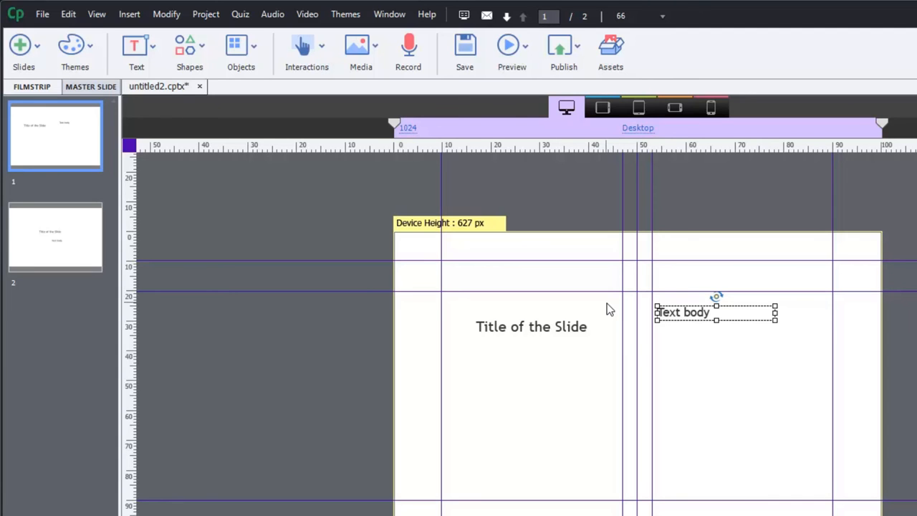
mouse_move(622, 278)
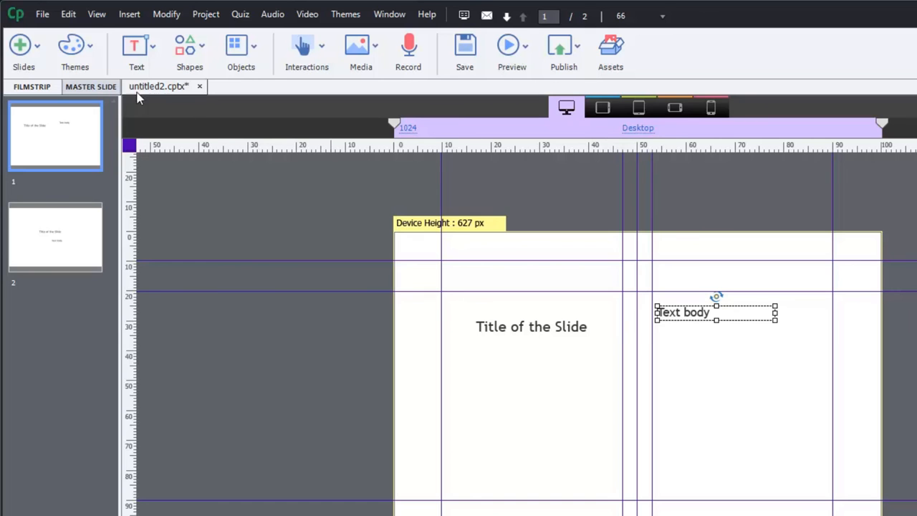
Hide the slide guides and then show them again.
click(97, 14)
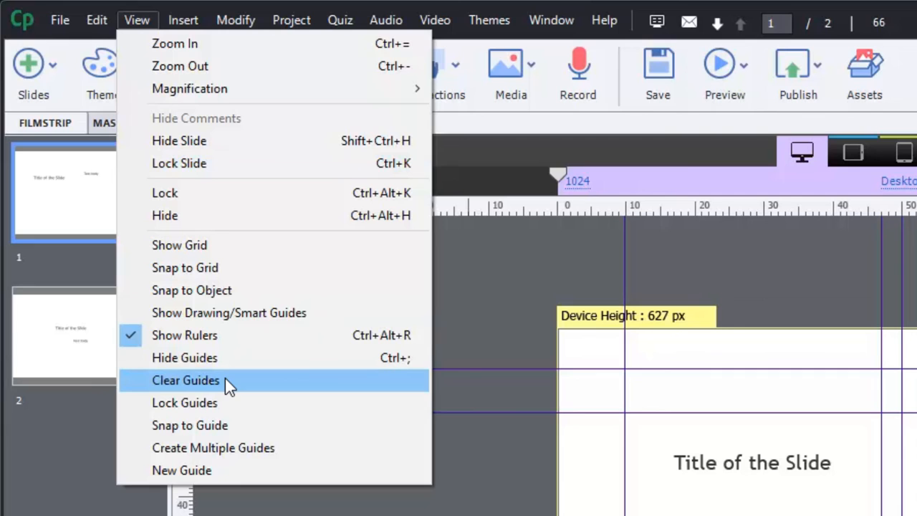
mouse_move(229, 365)
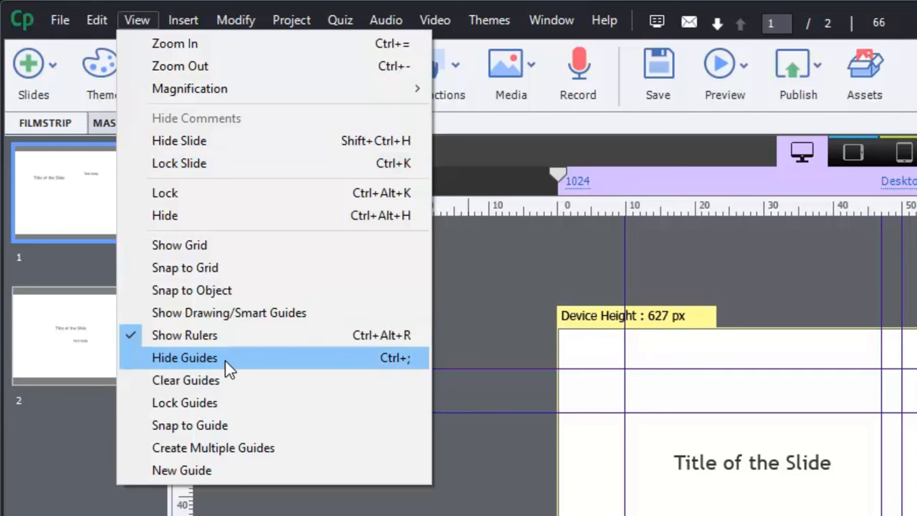
click(184, 358)
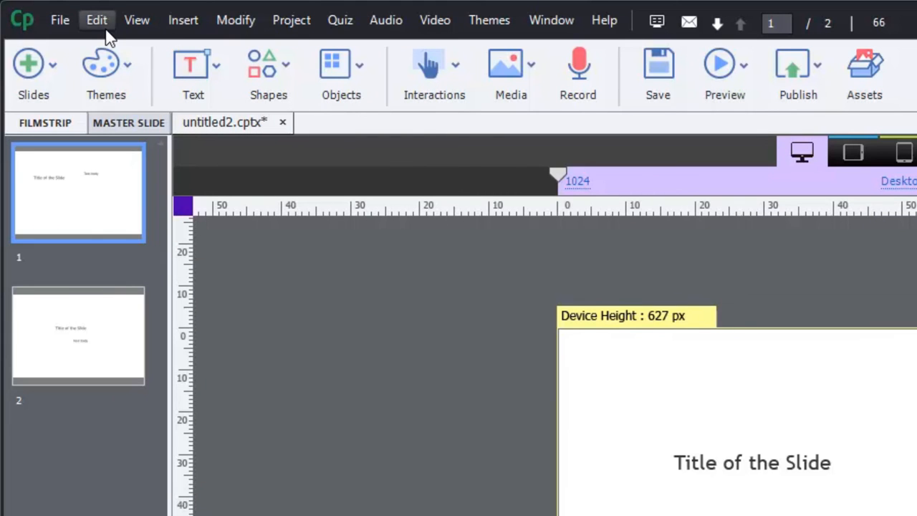
click(97, 20)
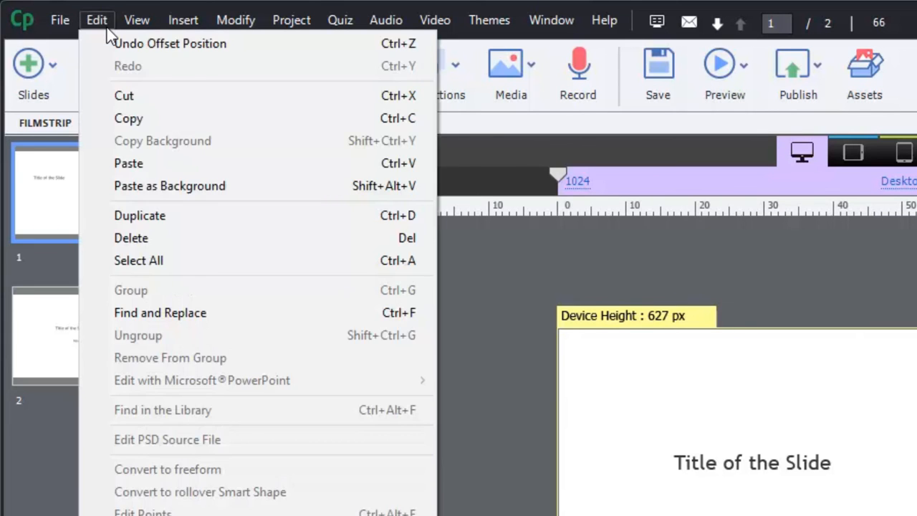
click(136, 20)
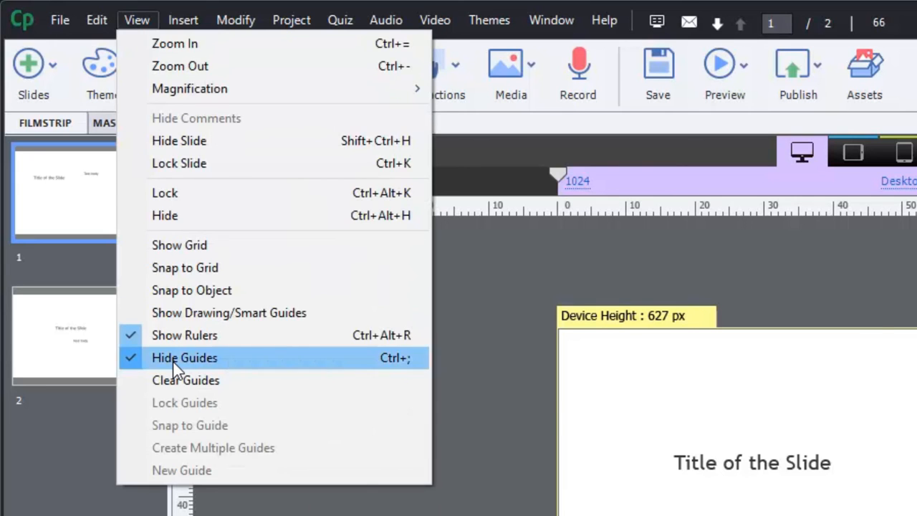
click(183, 358)
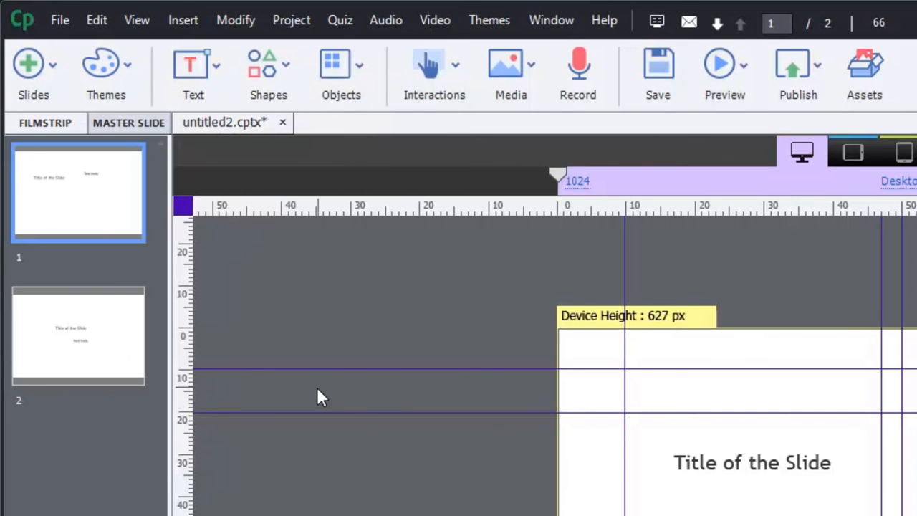
Lock the guides in place and enable Snap to Guide.
click(137, 20)
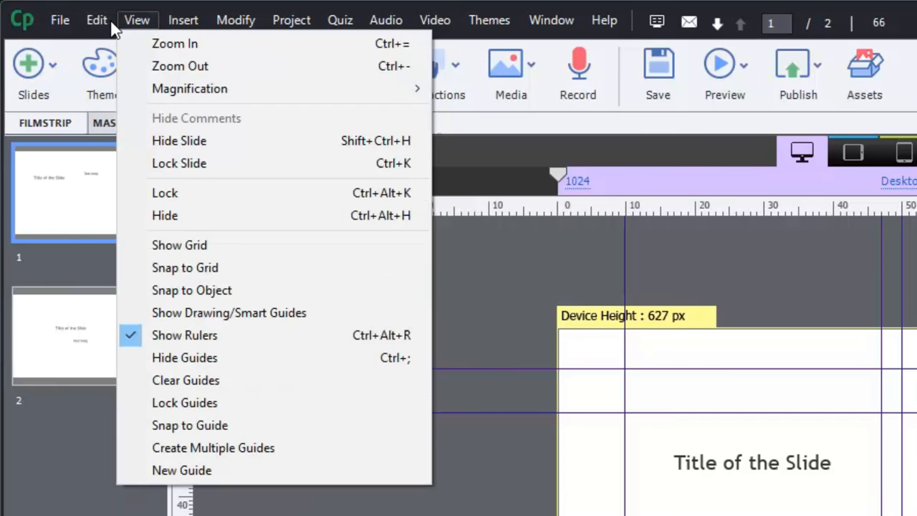
mouse_move(126, 29)
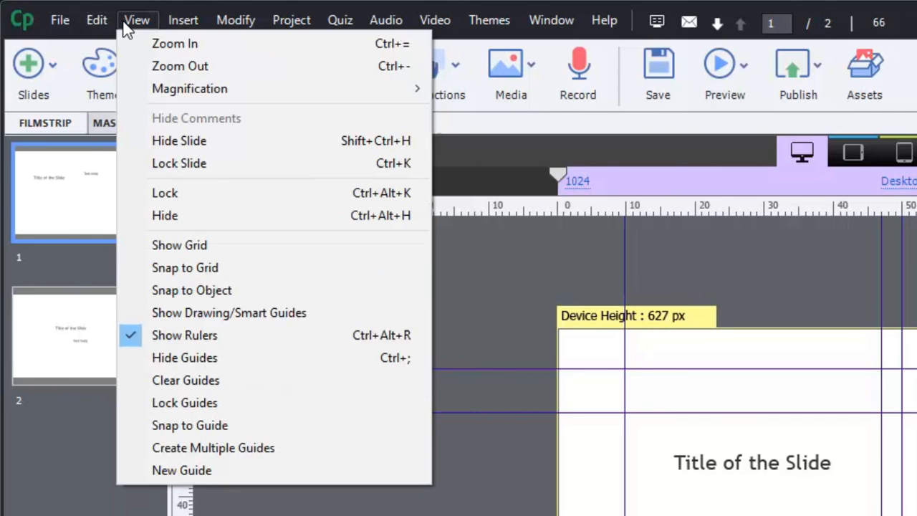
mouse_move(199, 402)
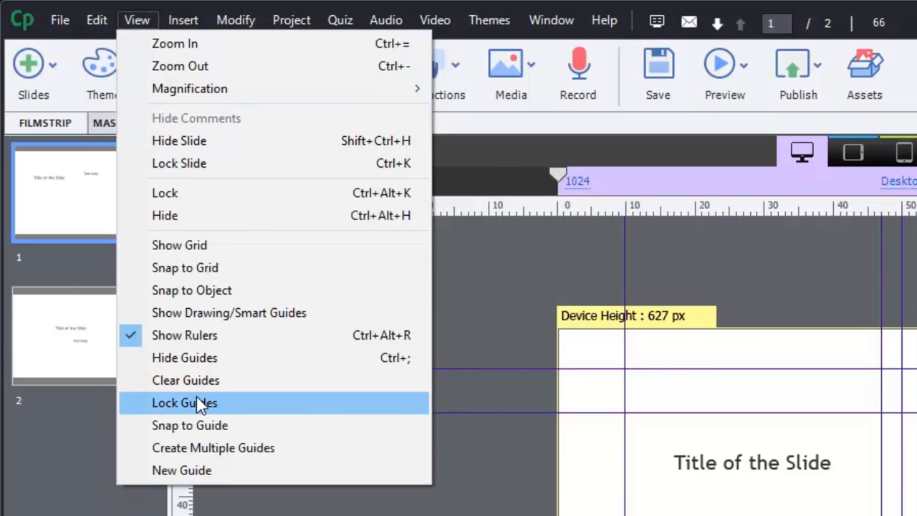
mouse_move(241, 412)
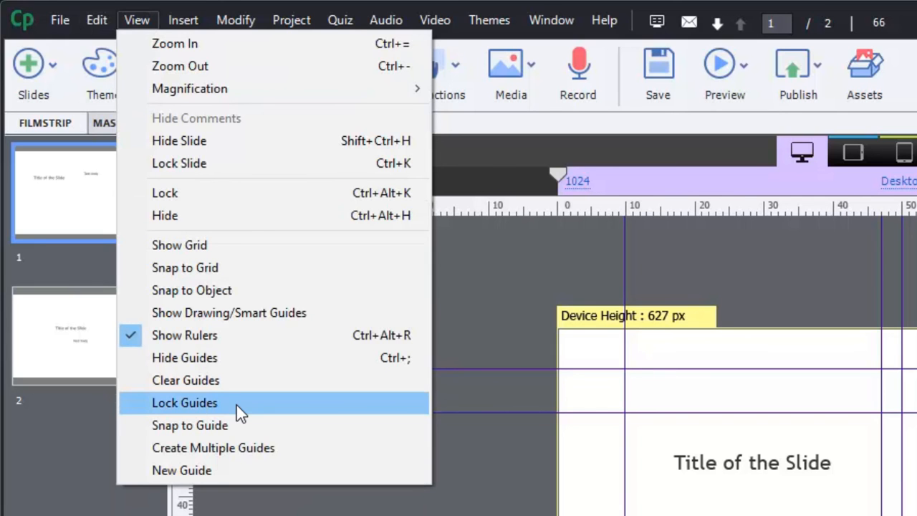
click(183, 402)
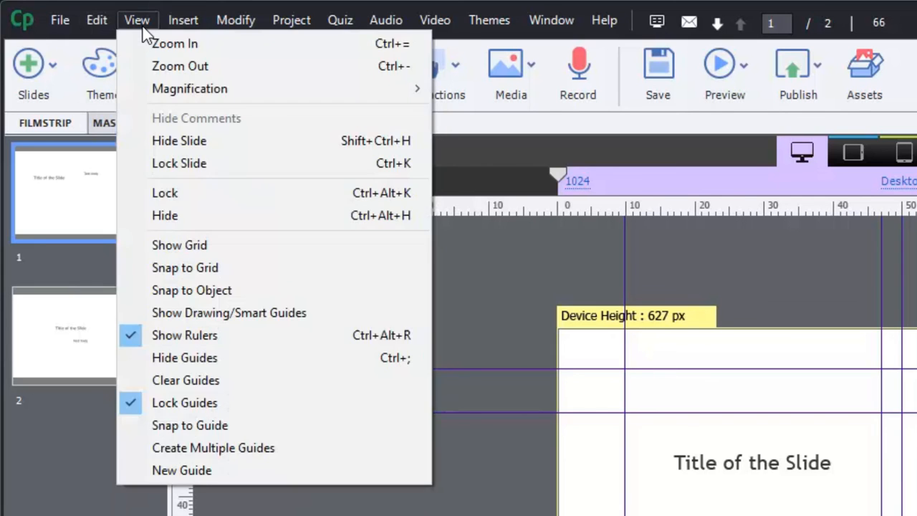
mouse_move(189, 424)
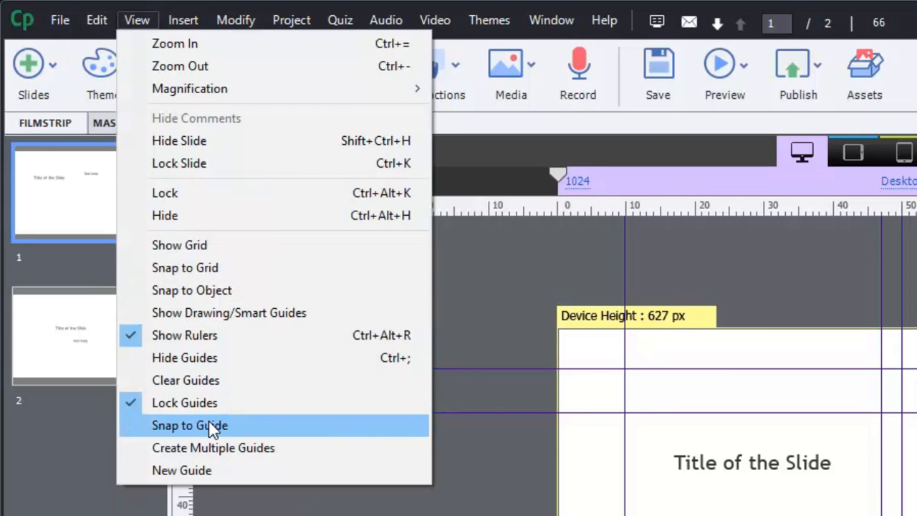
click(189, 423)
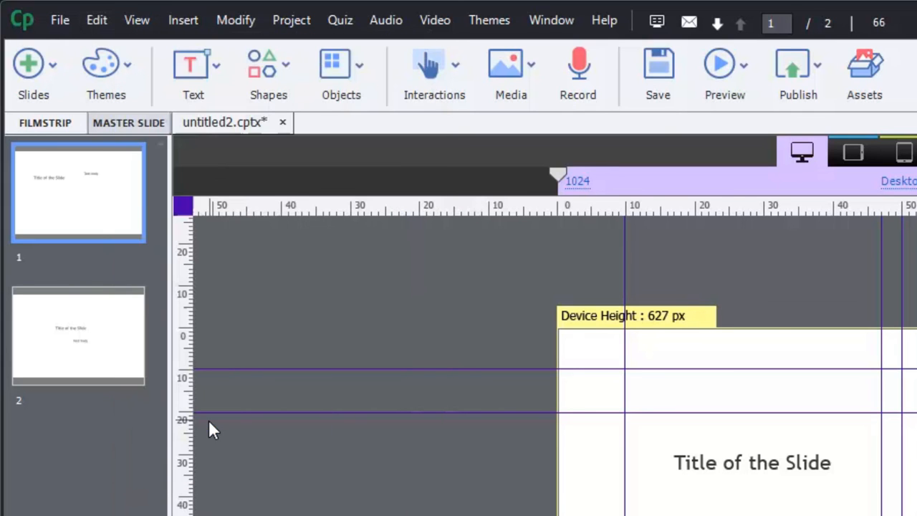
mouse_move(757, 487)
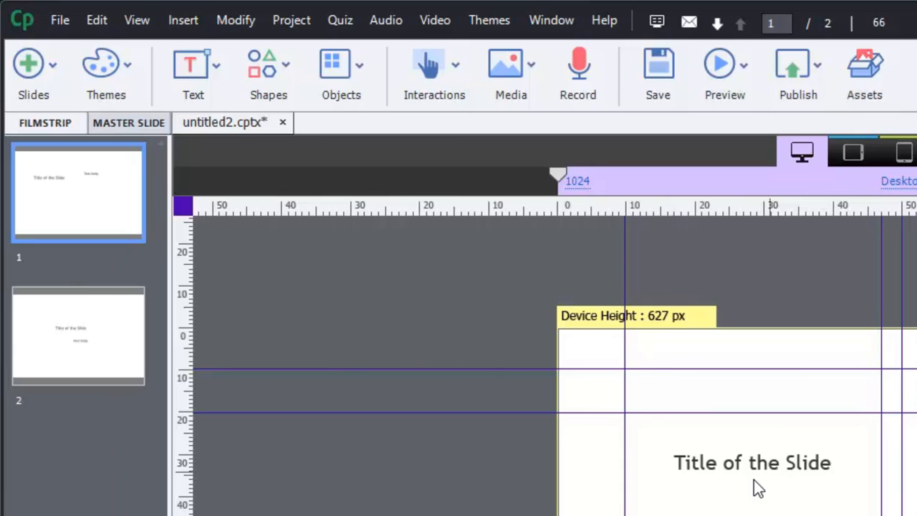
Snap the title caption to the left margin guide between the title guides.
click(752, 461)
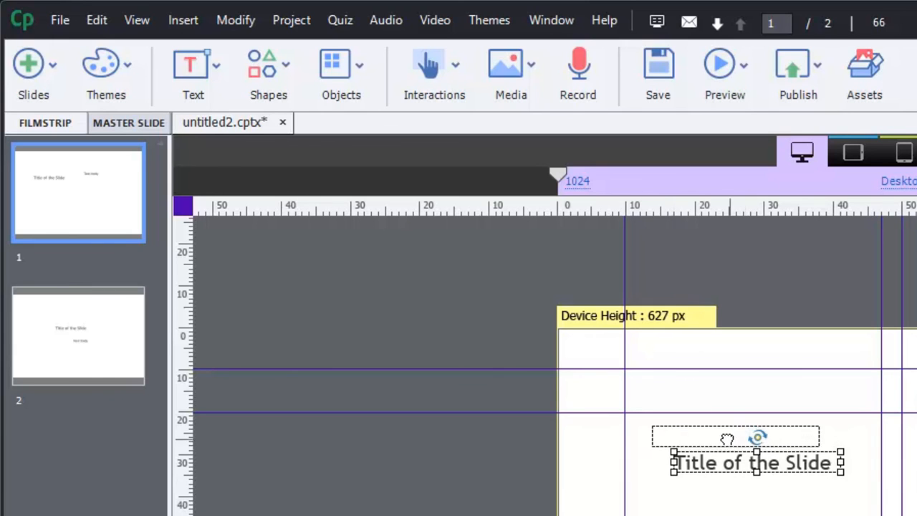
drag(756, 461, 716, 390)
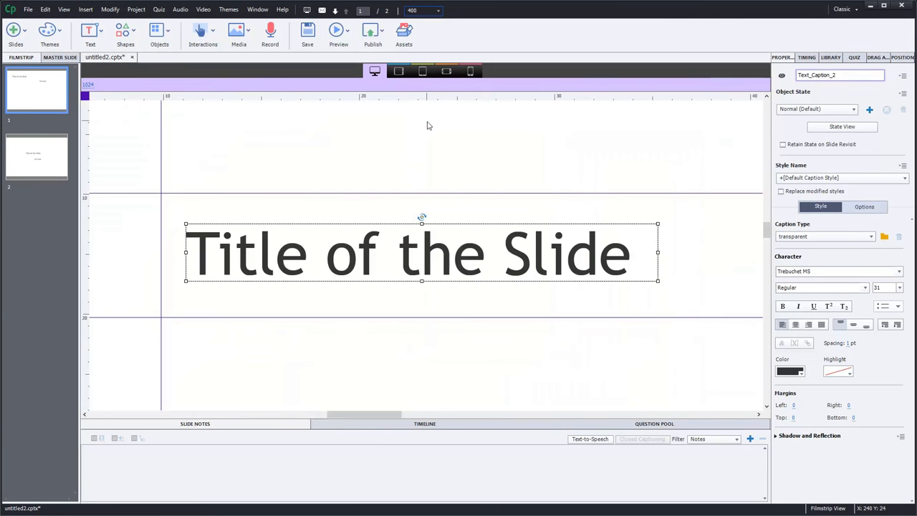
mouse_move(385, 258)
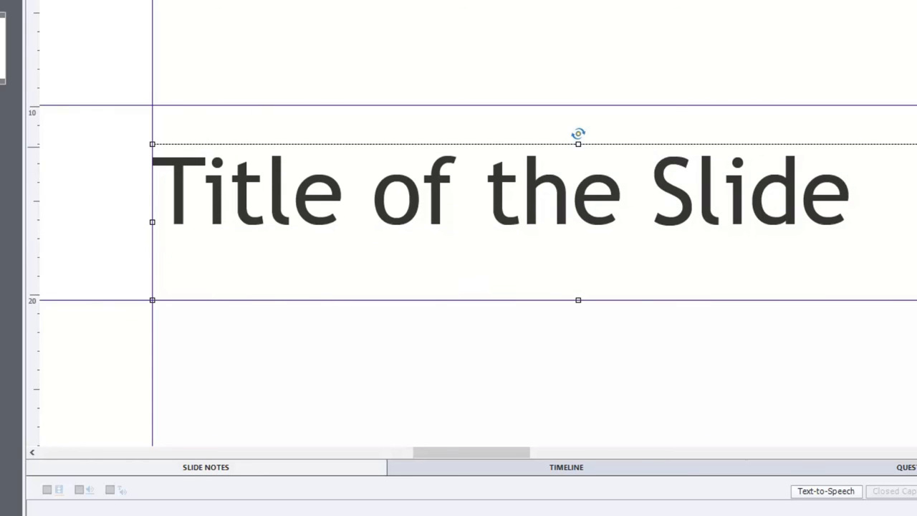
mouse_move(573, 218)
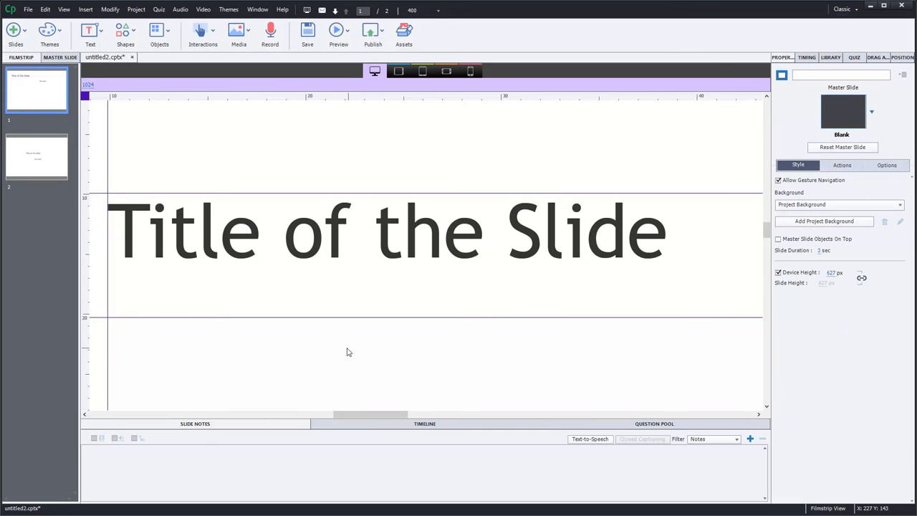
Zoom to Best Fit and snap the title and first text body to the top-left guides.
click(437, 10)
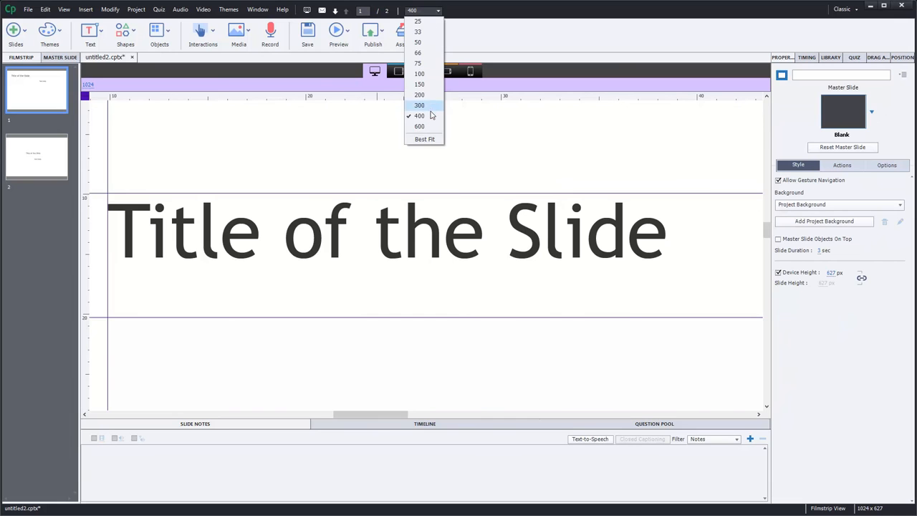
click(424, 138)
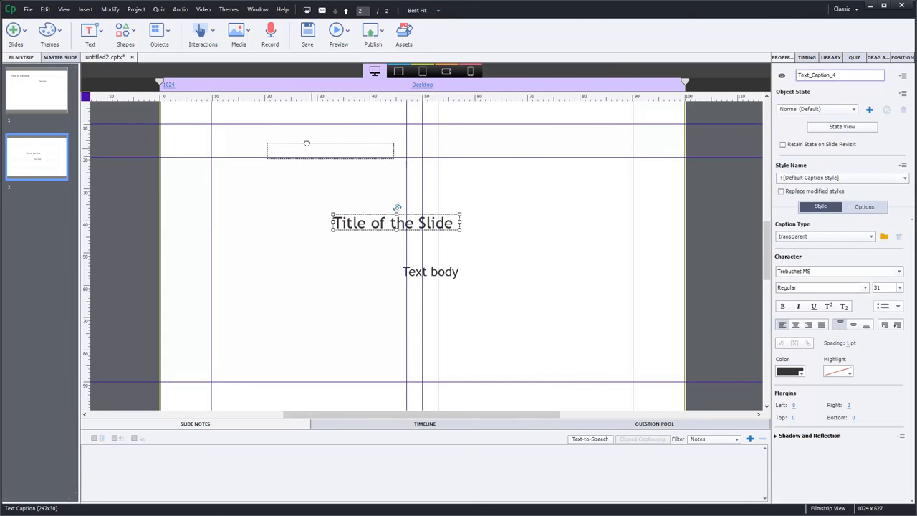
drag(330, 151, 275, 131)
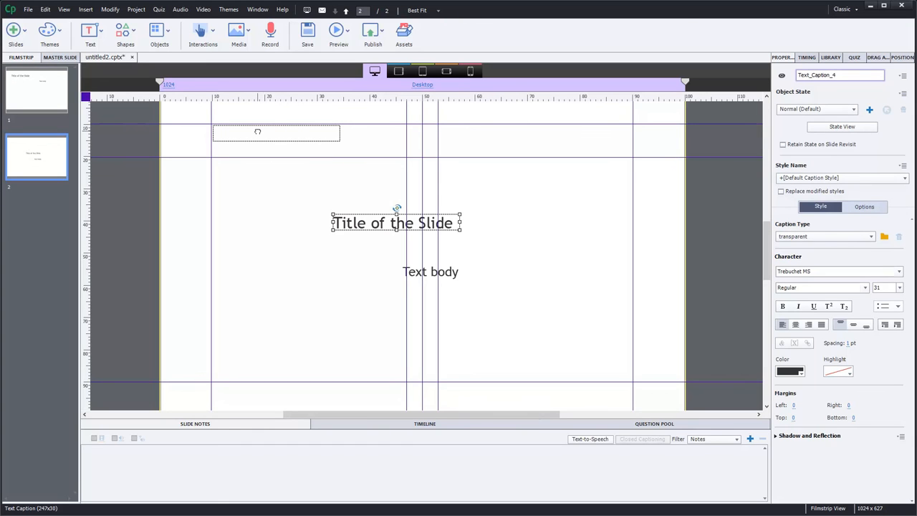
drag(395, 223, 275, 131)
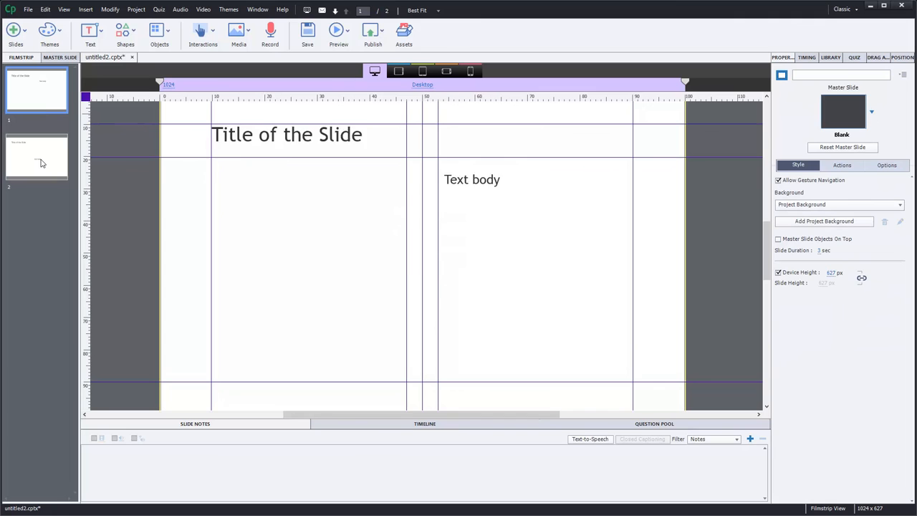
click(37, 156)
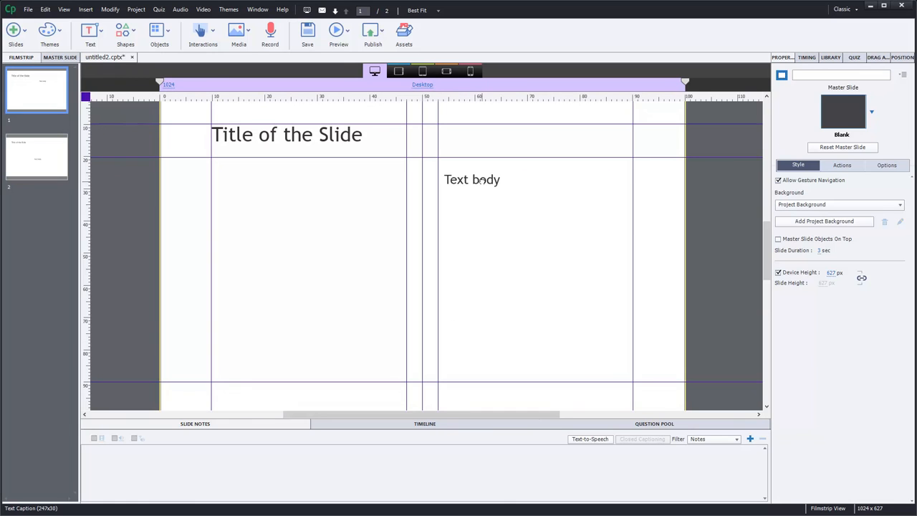
click(471, 179)
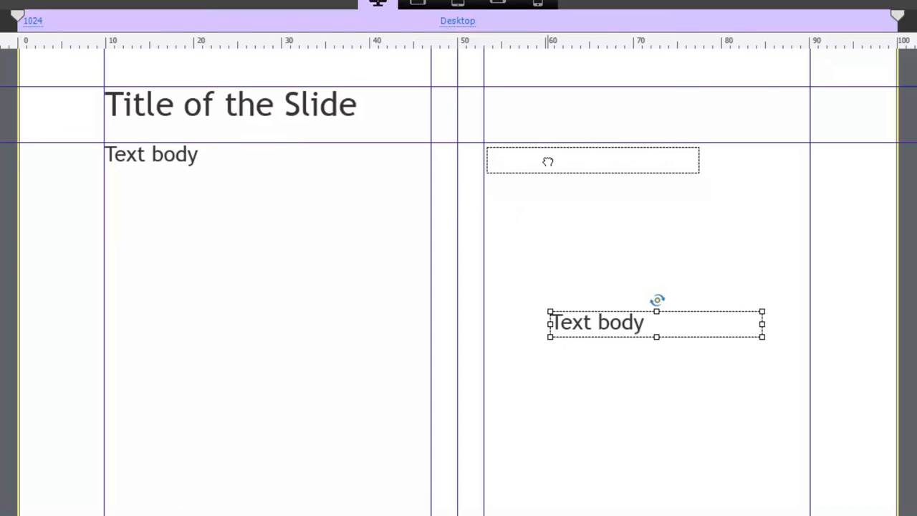
Snap the second text body to the right column's top and stretch it to fill the column.
drag(656, 321, 587, 158)
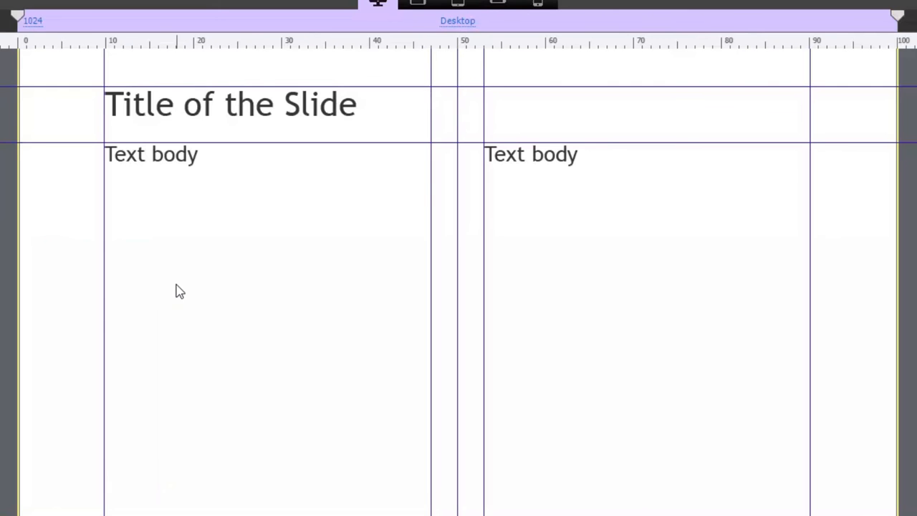
click(152, 154)
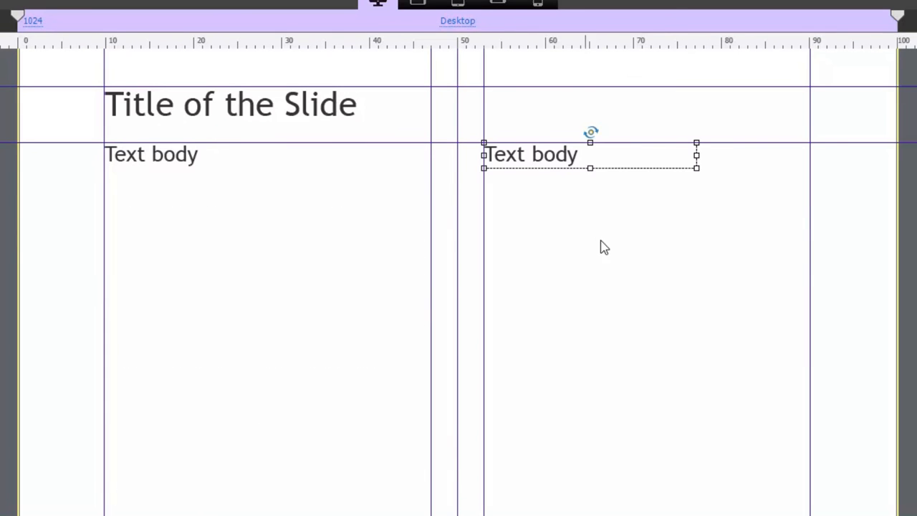
drag(696, 167, 797, 478)
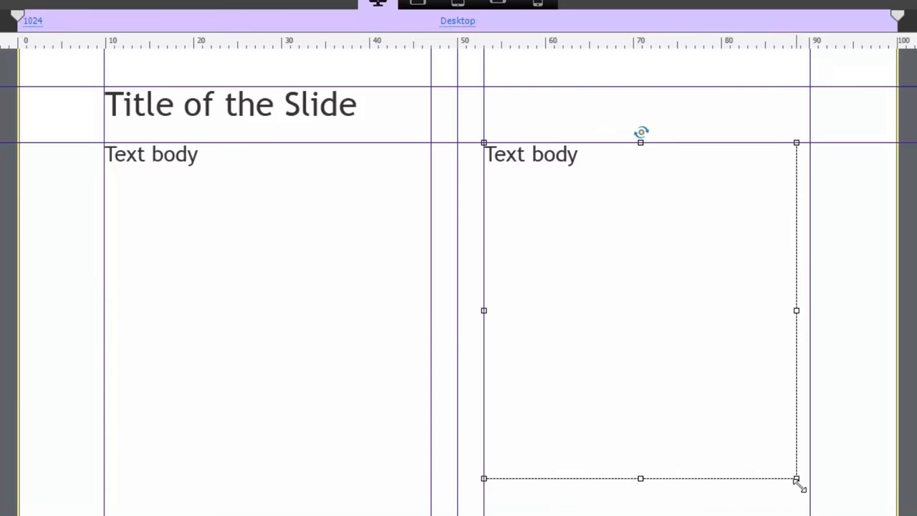